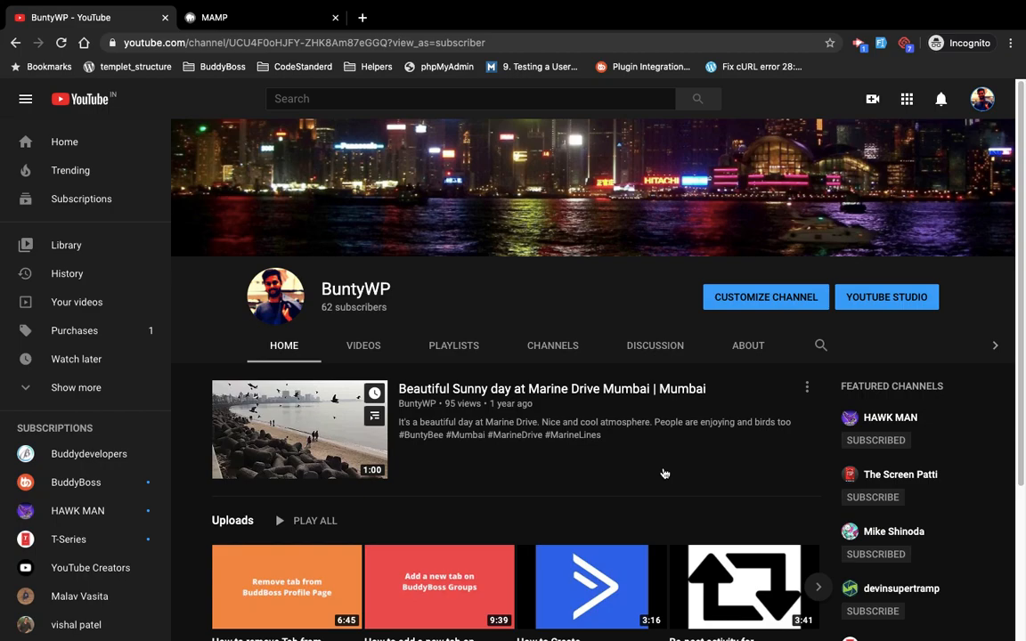
pyautogui.moveTo(494, 307)
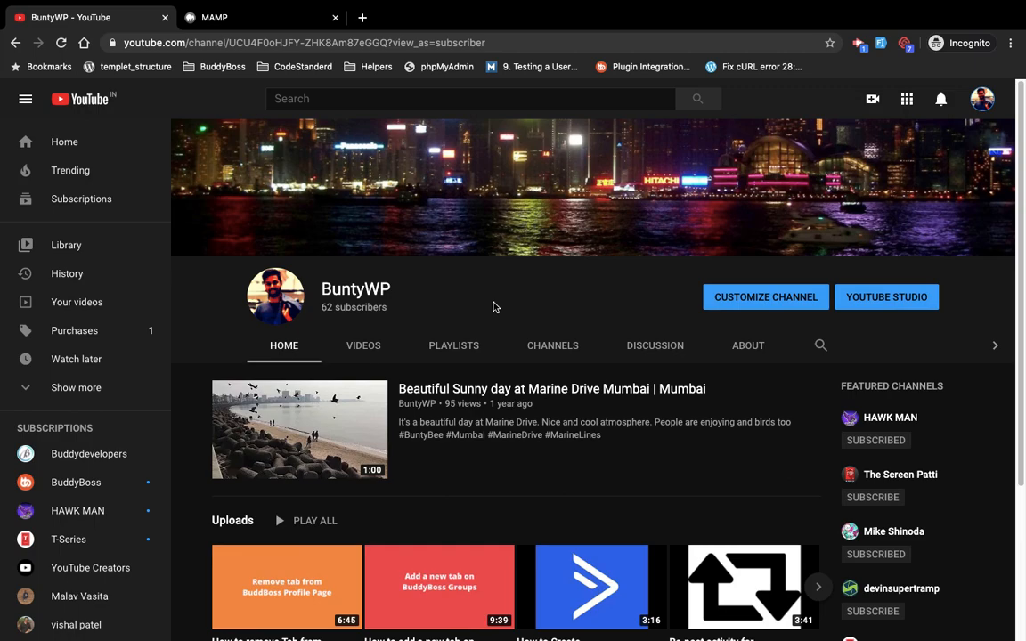
pyautogui.moveTo(553, 321)
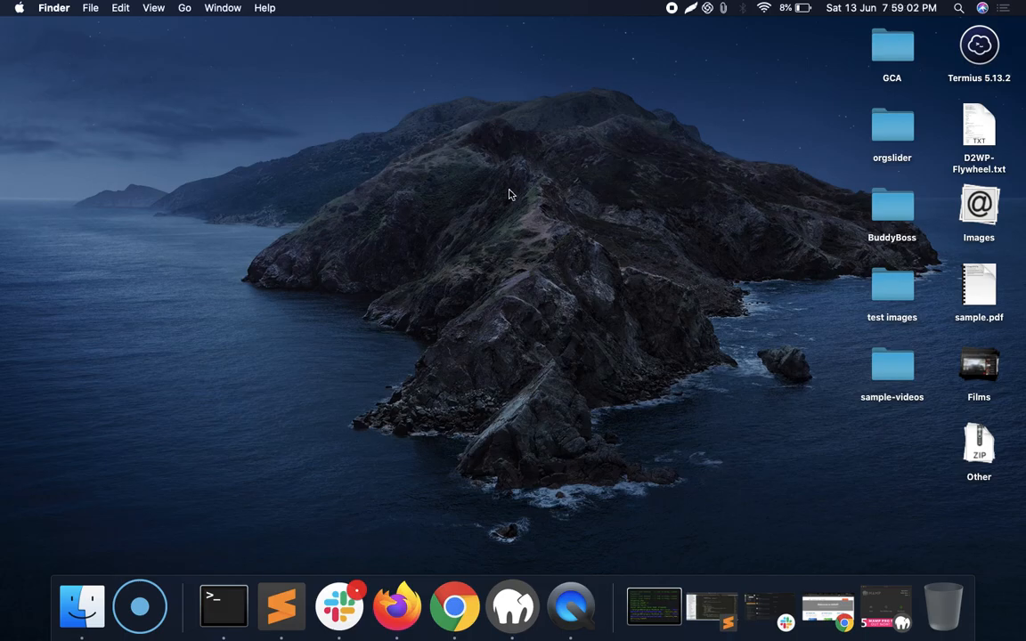
pyautogui.click(18, 8)
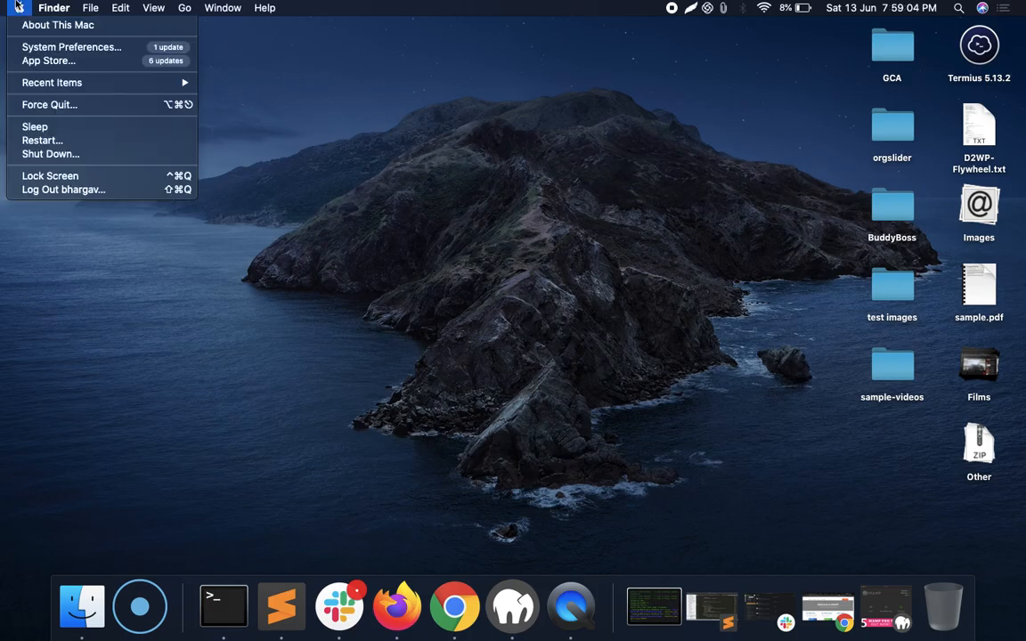
pyautogui.click(54, 7)
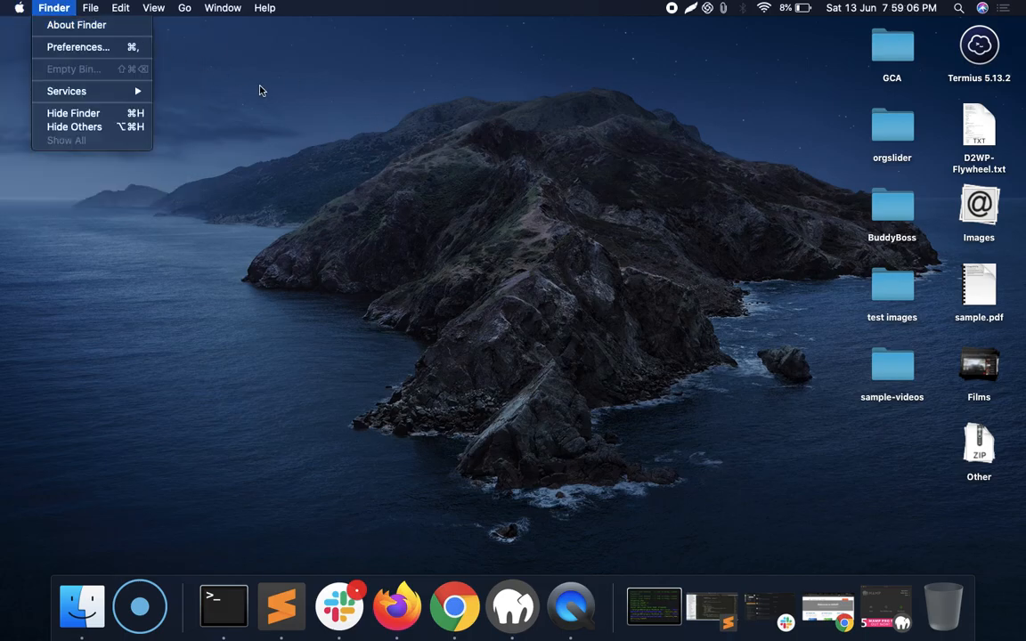
pyautogui.click(481, 182)
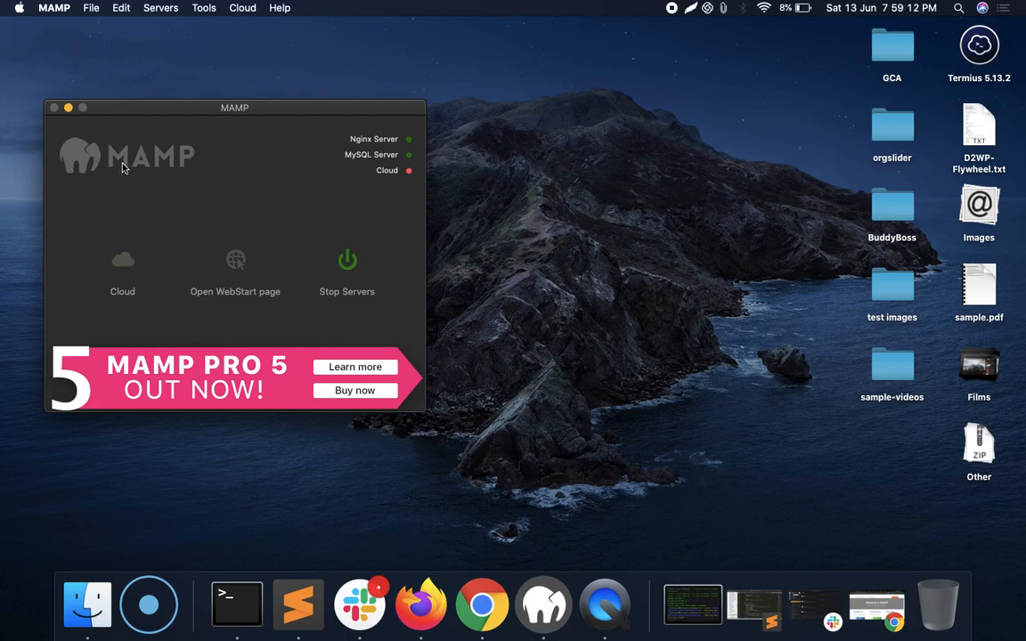
pyautogui.moveTo(139, 169)
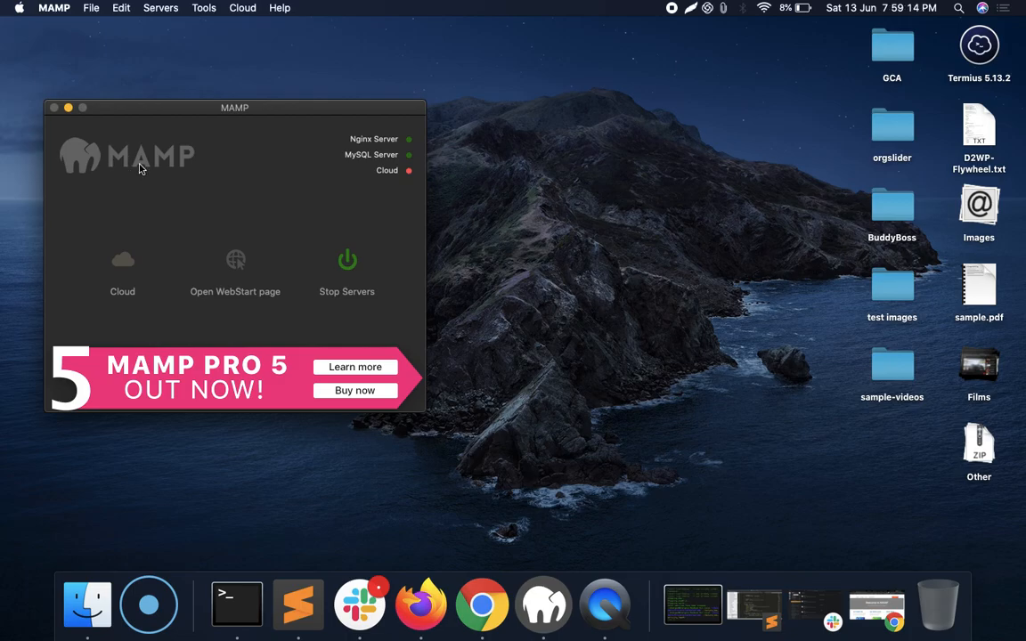
pyautogui.moveTo(122, 169)
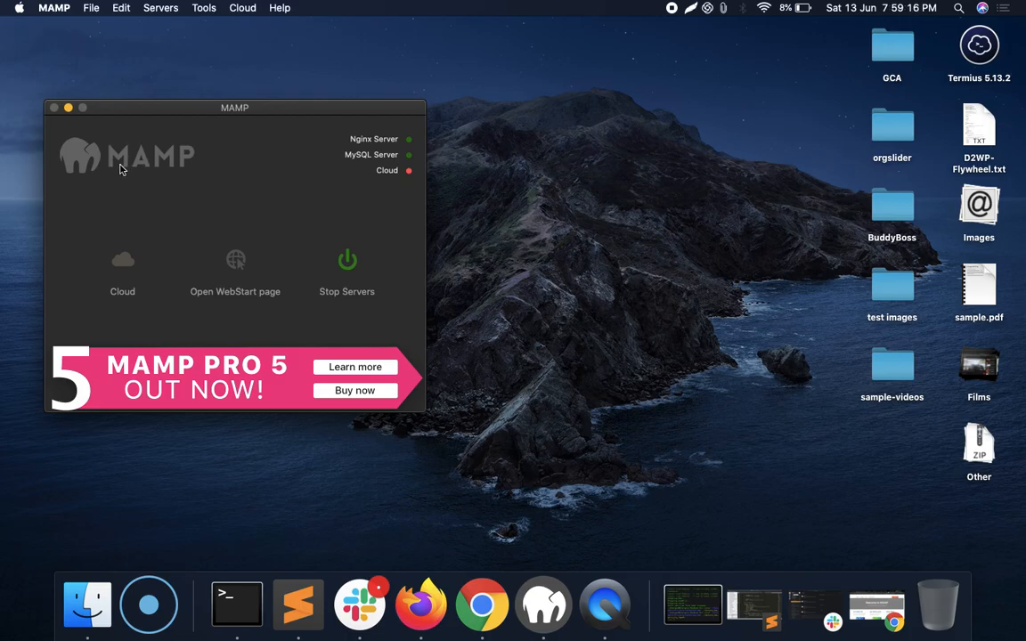
pyautogui.moveTo(169, 180)
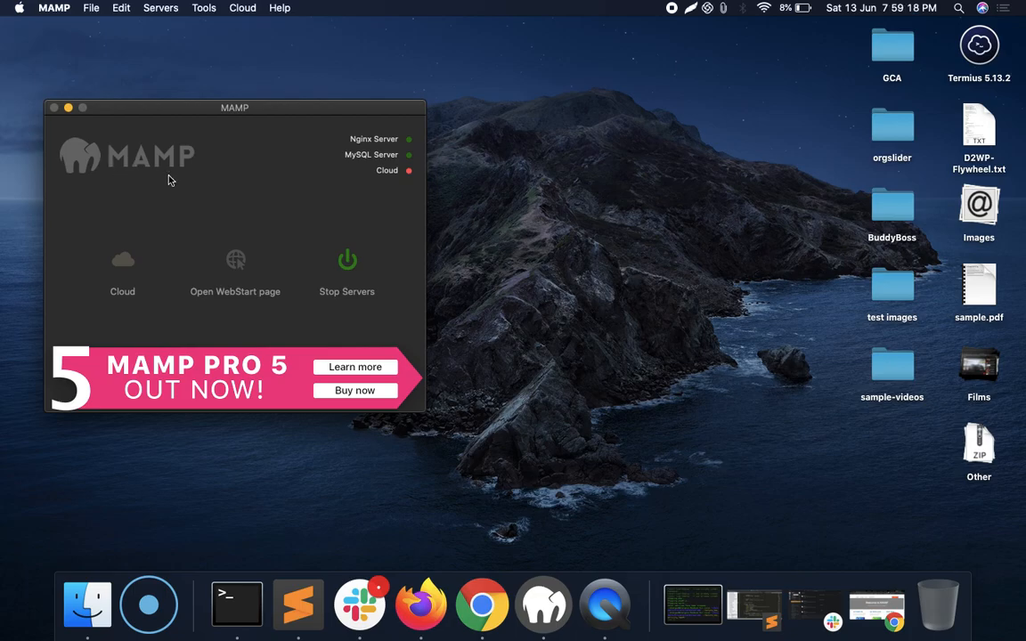
pyautogui.moveTo(240, 166)
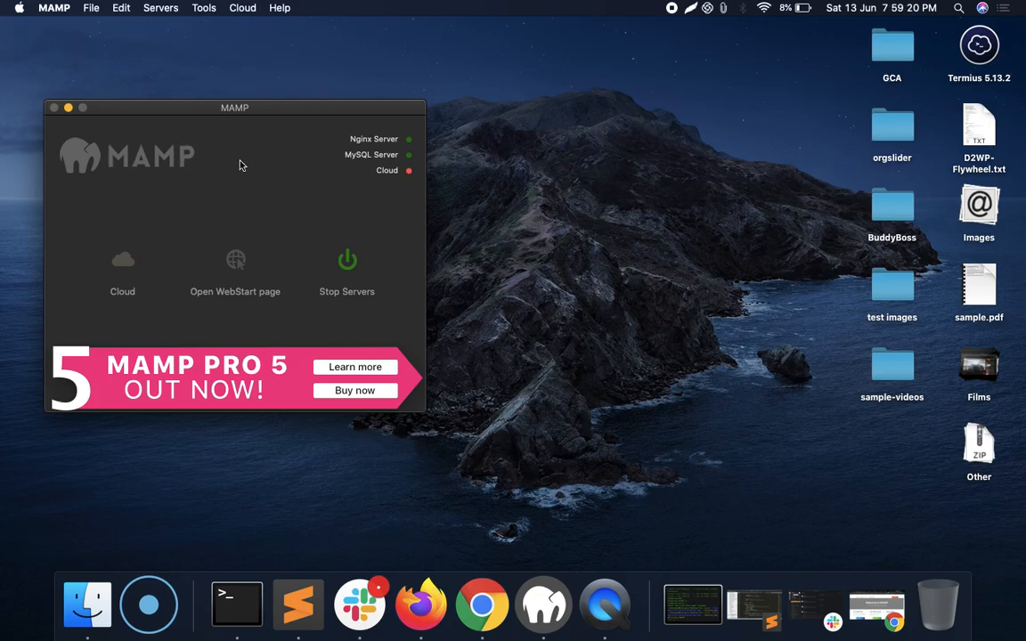
pyautogui.moveTo(187, 208)
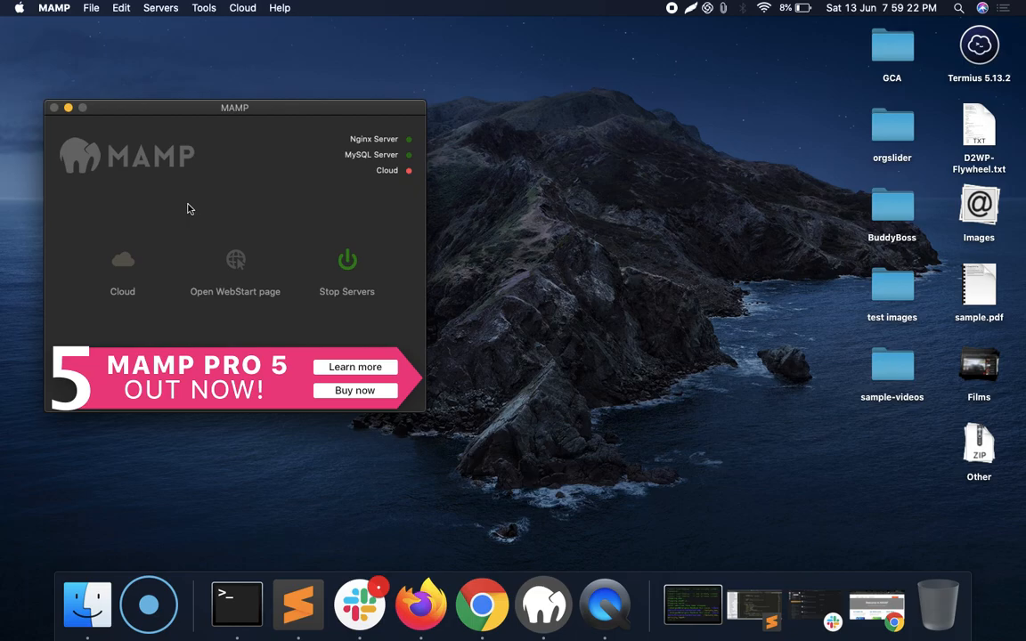
pyautogui.moveTo(175, 171)
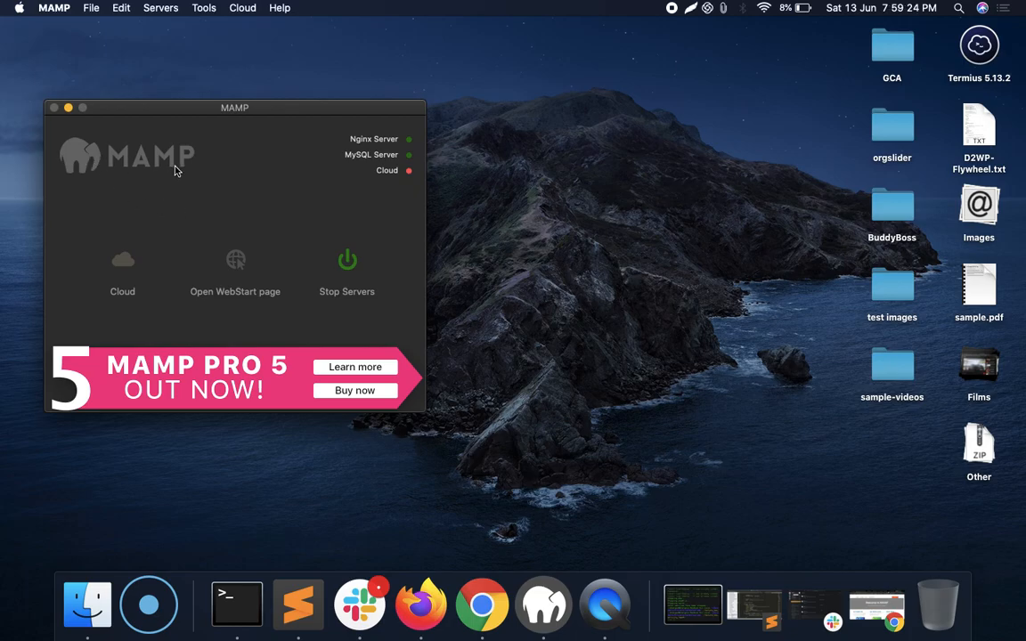
pyautogui.moveTo(249, 161)
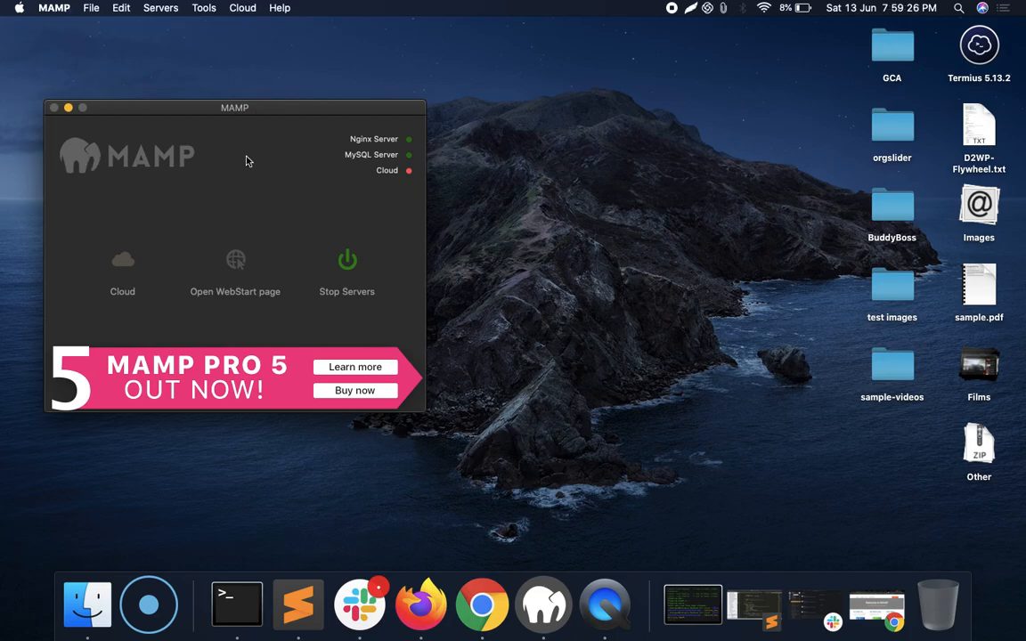
pyautogui.moveTo(288, 162)
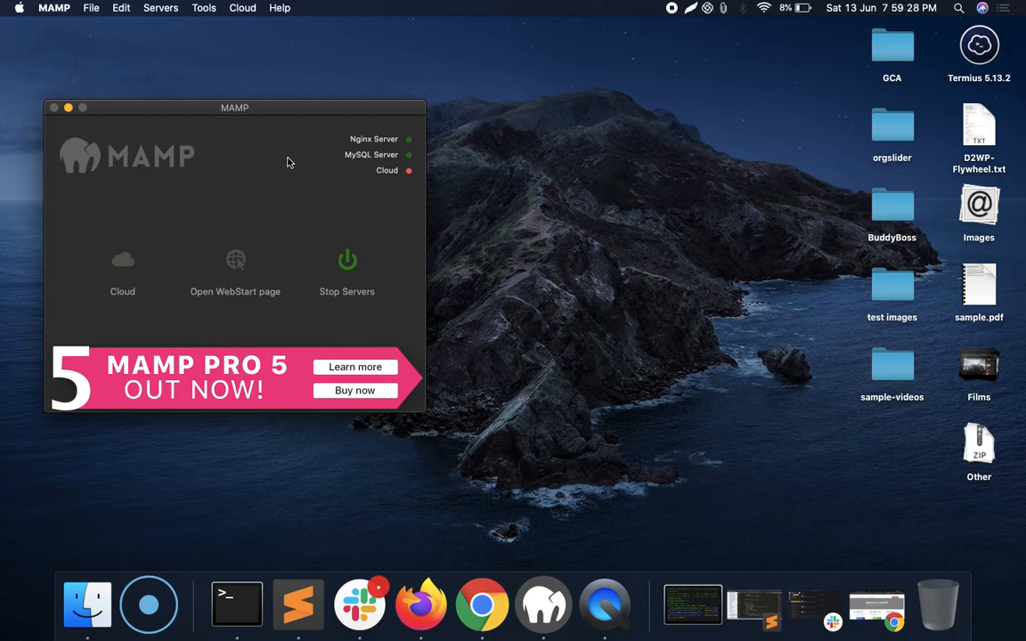
pyautogui.moveTo(173, 172)
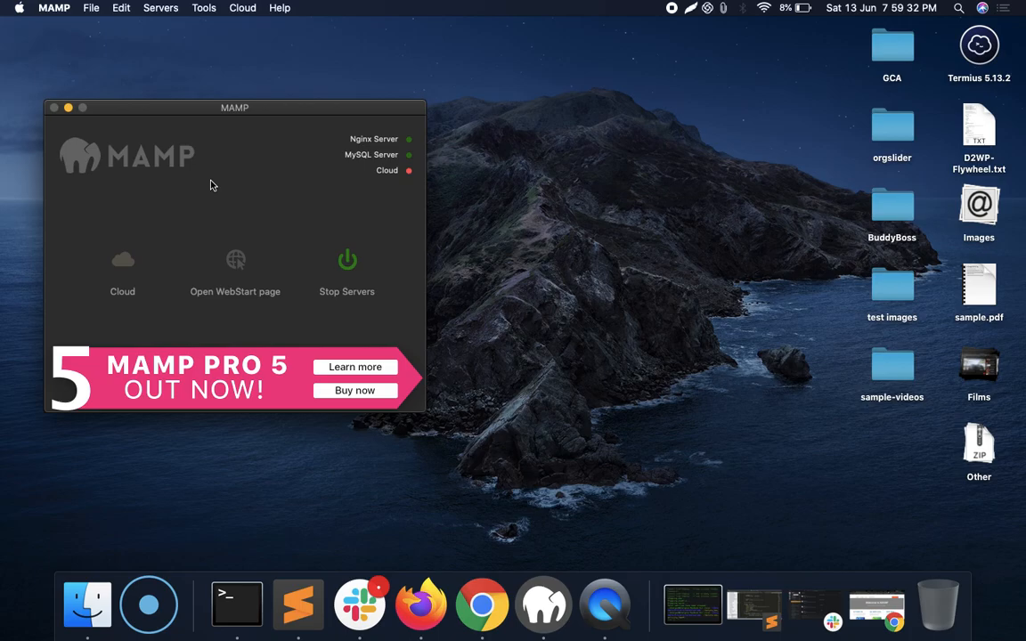
pyautogui.moveTo(198, 165)
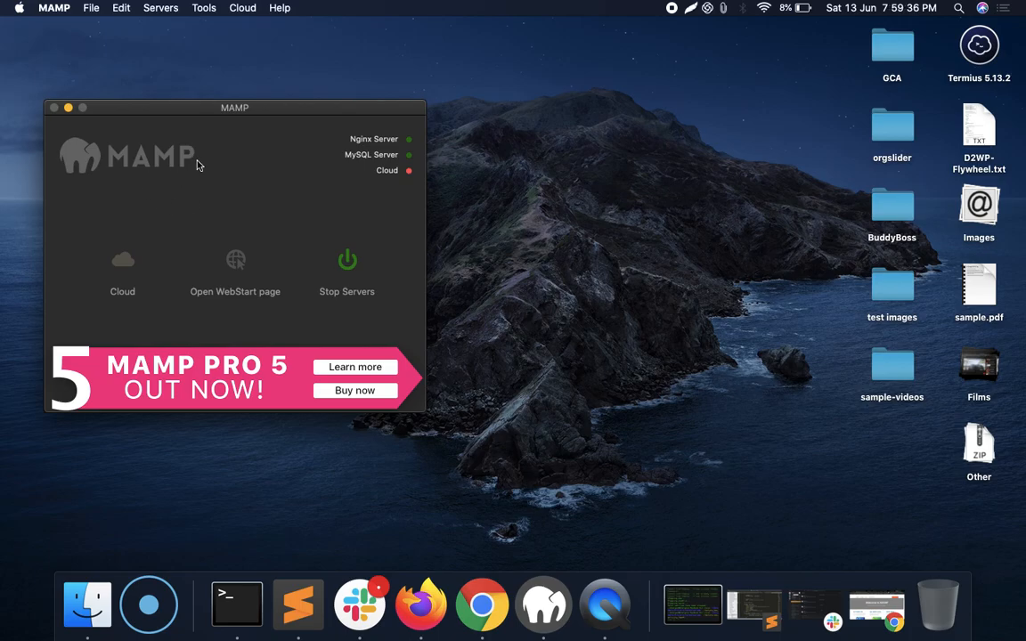
pyautogui.moveTo(463, 560)
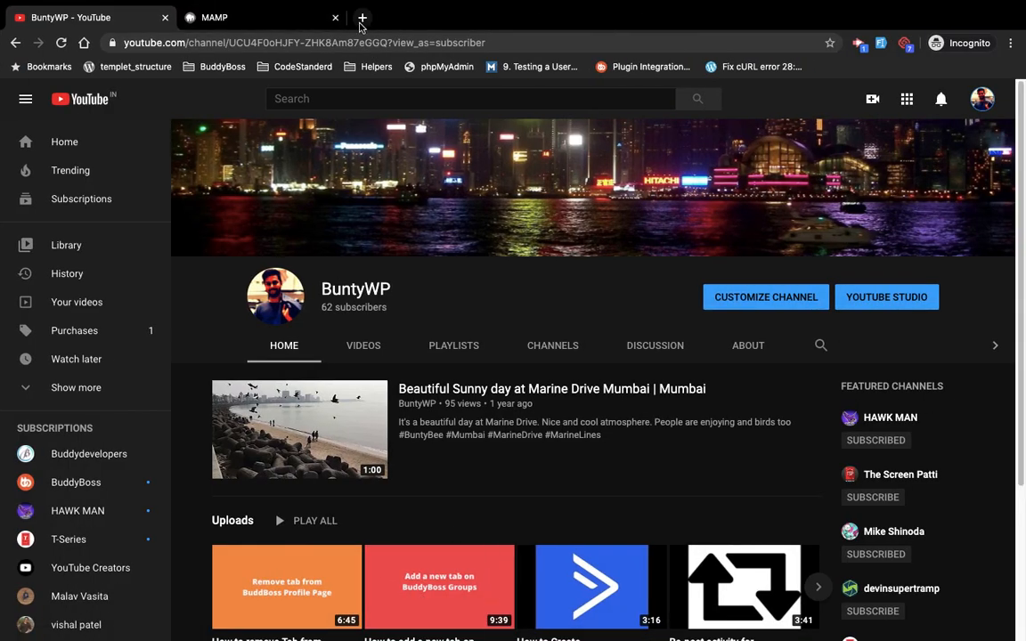
# Download the WordPress 5.4.2 zip from wordpress.org/download in a new tab and dismiss the thank-you popup.
pyautogui.click(363, 17)
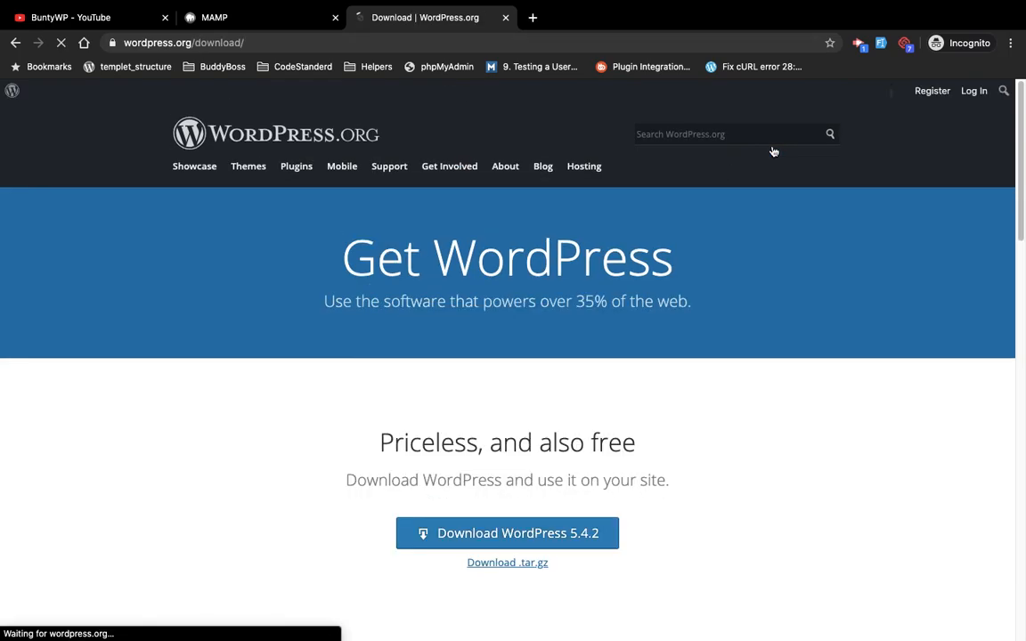
pyautogui.click(506, 532)
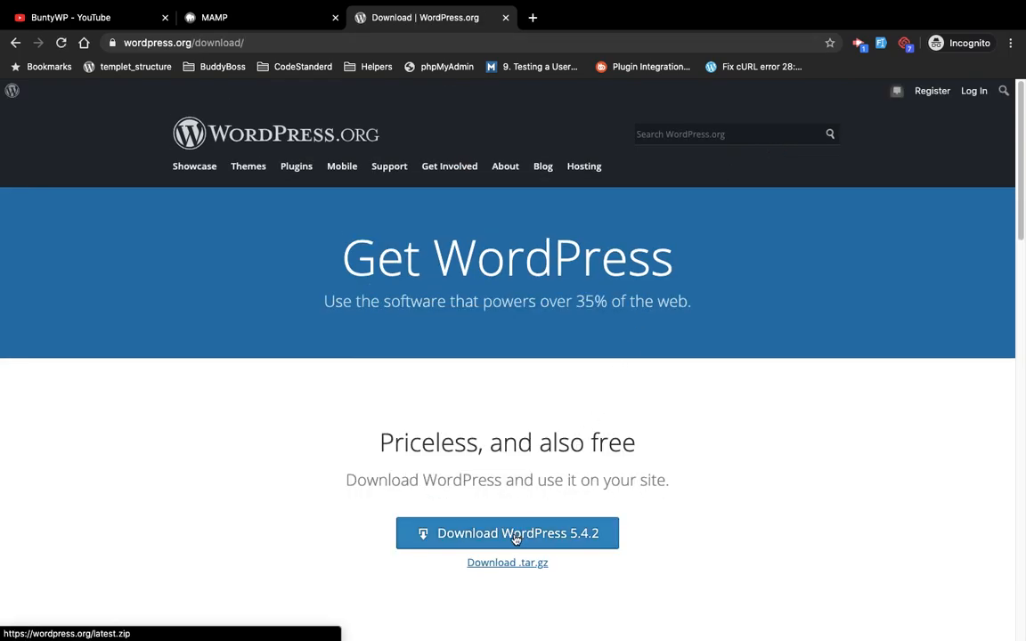
pyautogui.click(507, 532)
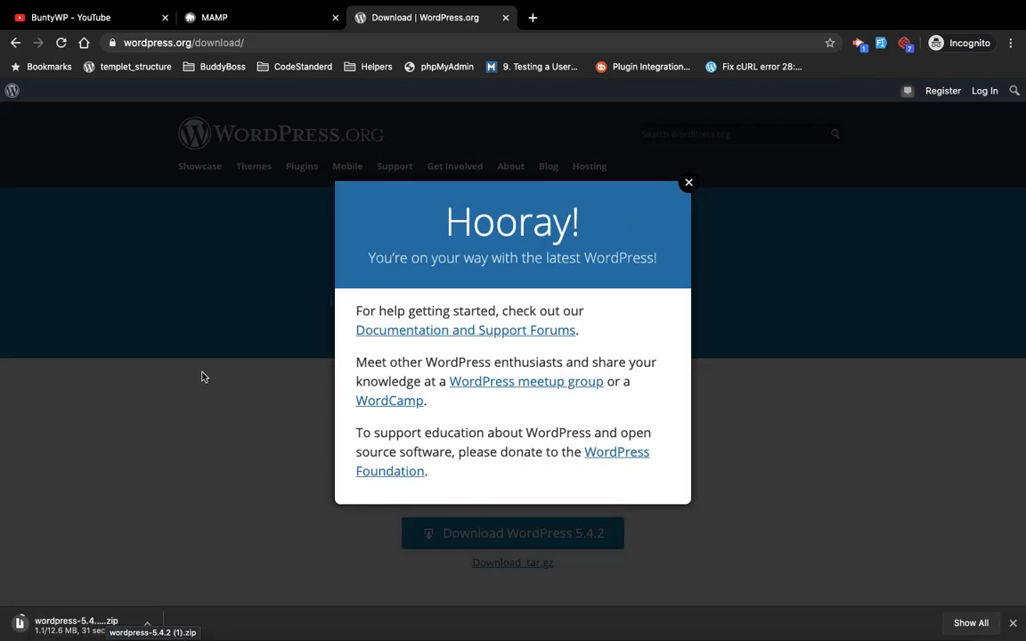
pyautogui.moveTo(149, 506)
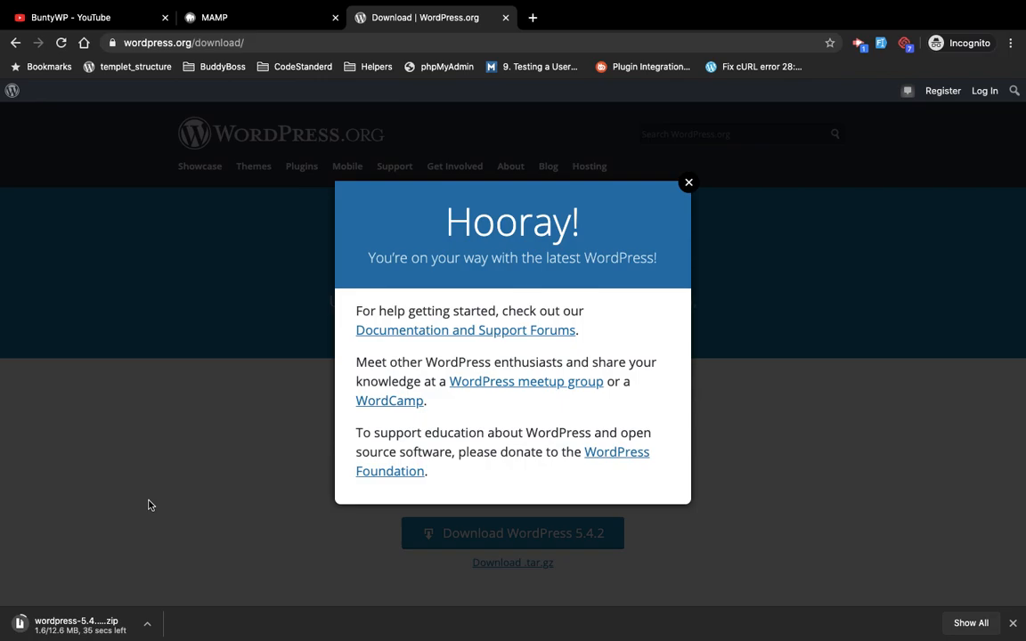
pyautogui.click(688, 182)
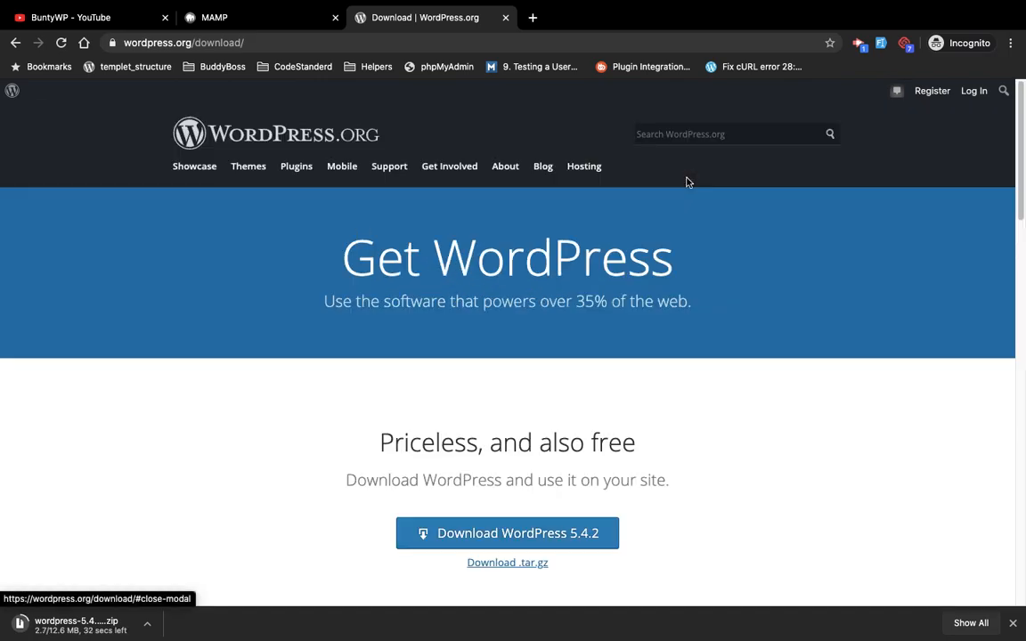
pyautogui.moveTo(248, 359)
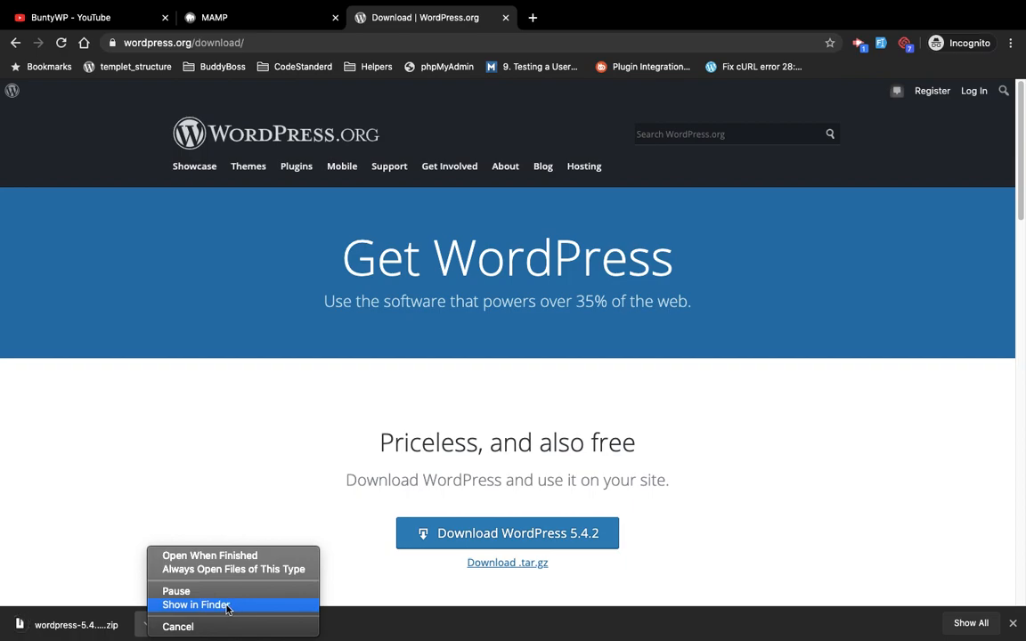
# Unzip the WordPress 5.4.2 zip in Downloads and copy the 'wordpress 2' folder into htdocs.
pyautogui.click(194, 605)
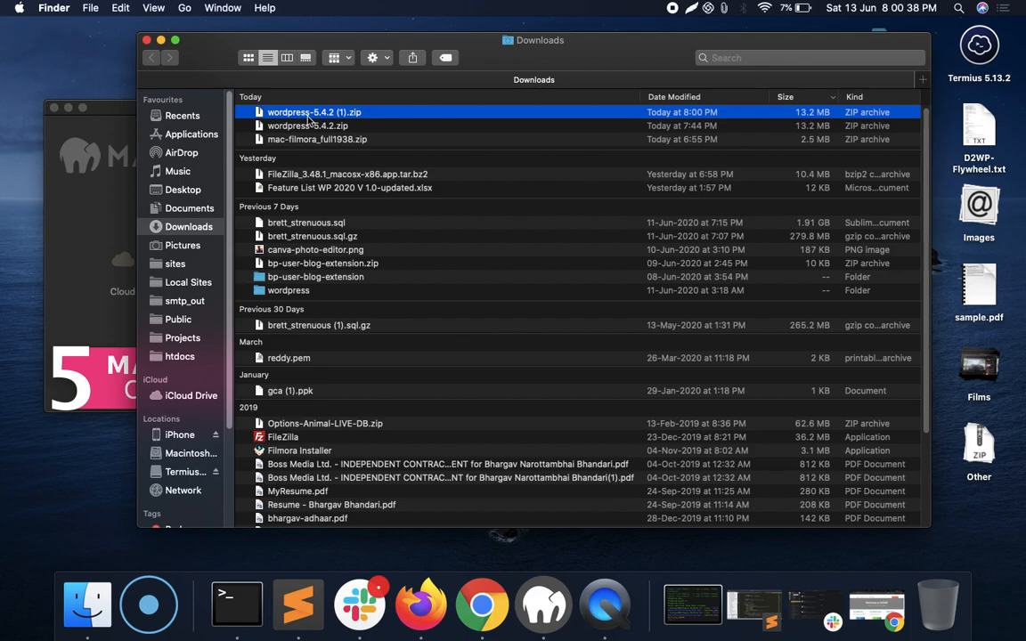
pyautogui.doubleClick(314, 111)
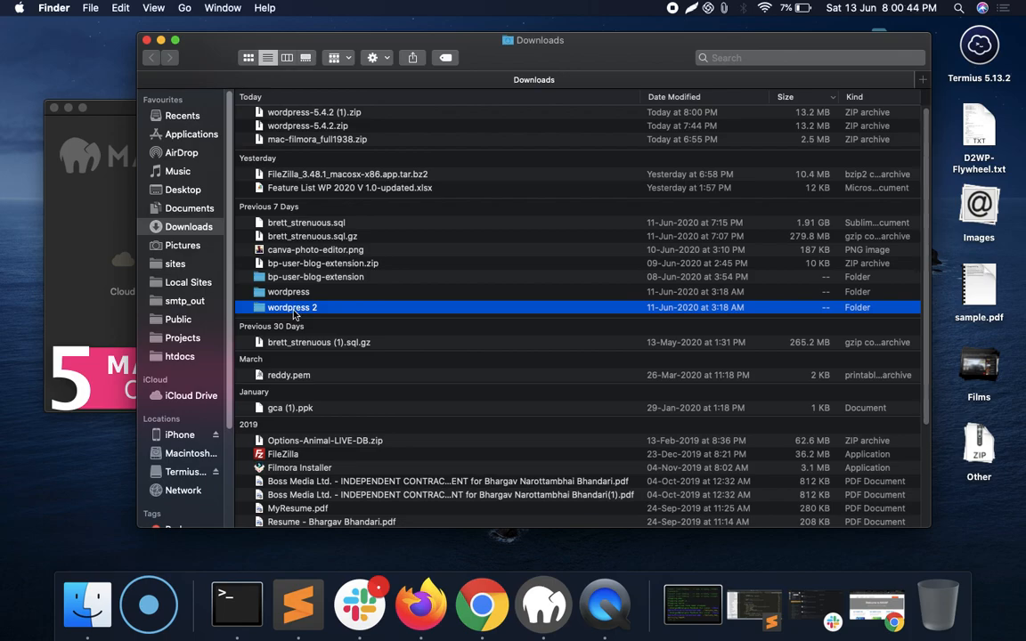
pyautogui.rightClick(292, 307)
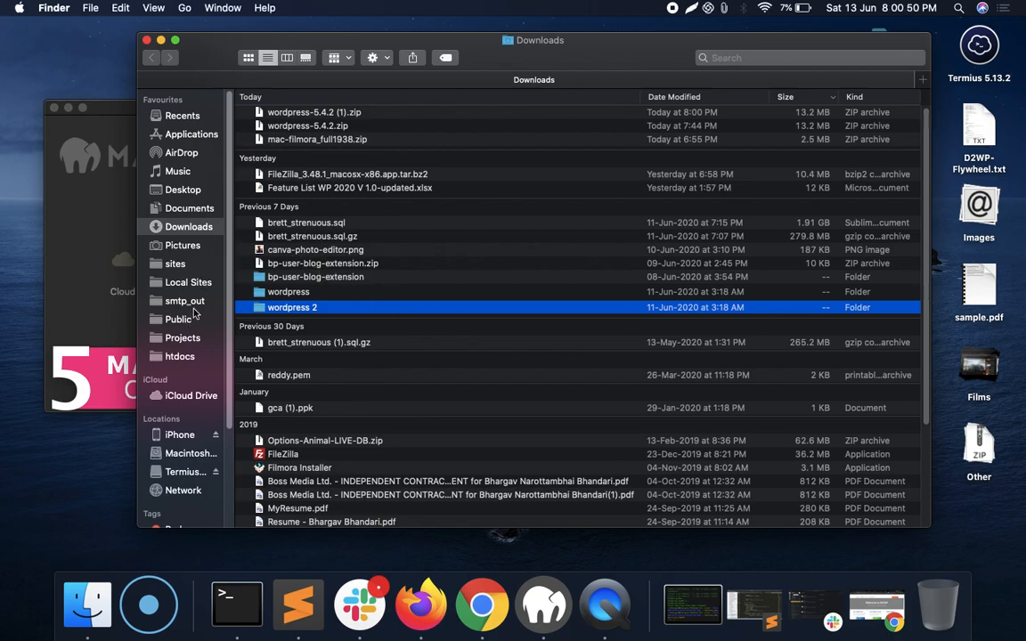
pyautogui.click(180, 357)
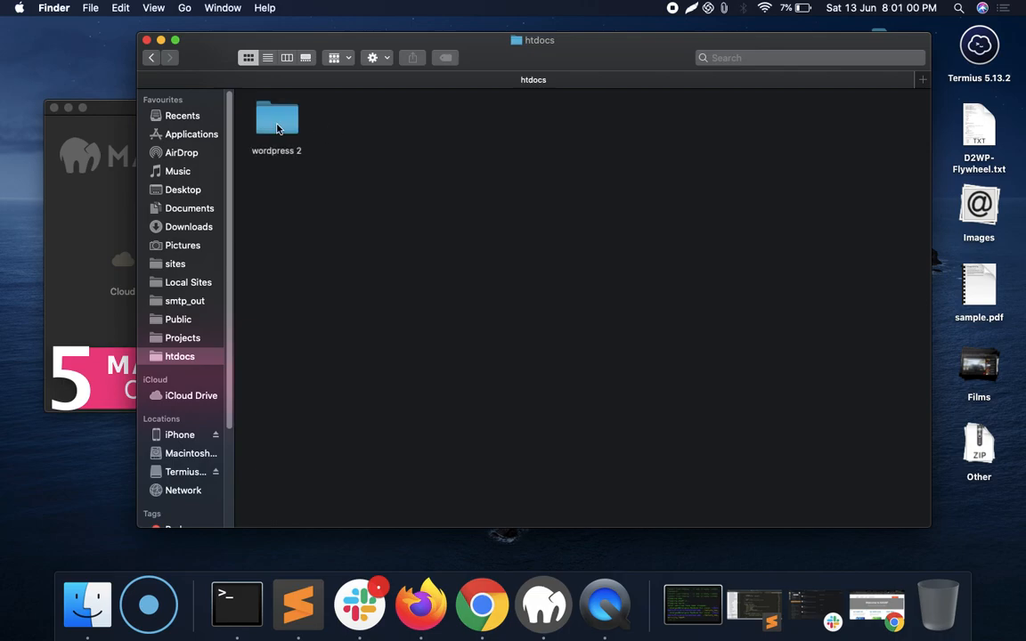
# Rename the 'wordpress 2' folder in htdocs to 'wpsite'.
pyautogui.click(276, 151)
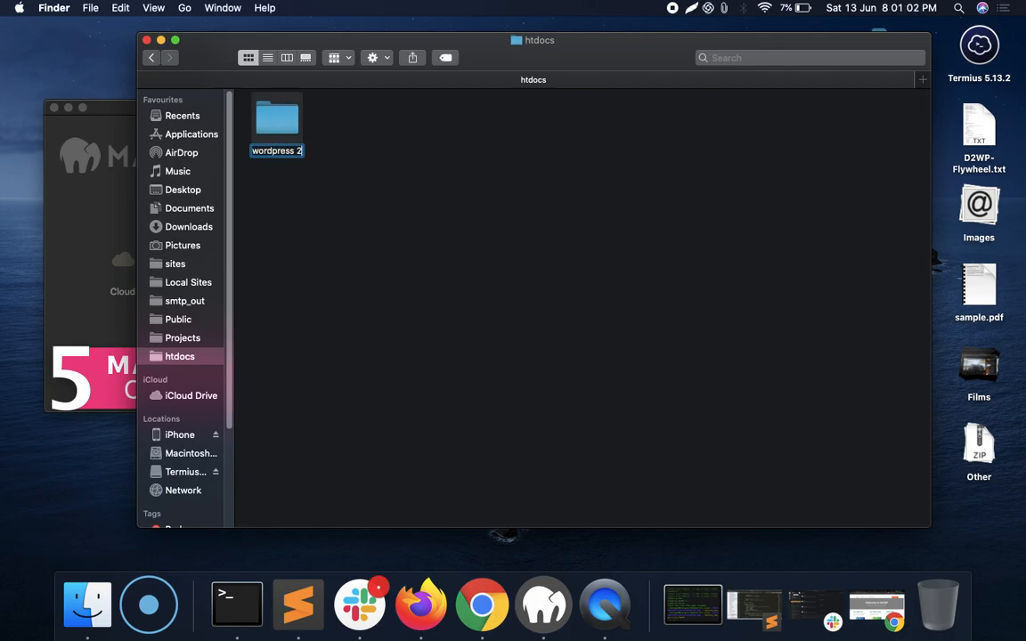
pyautogui.write('word')
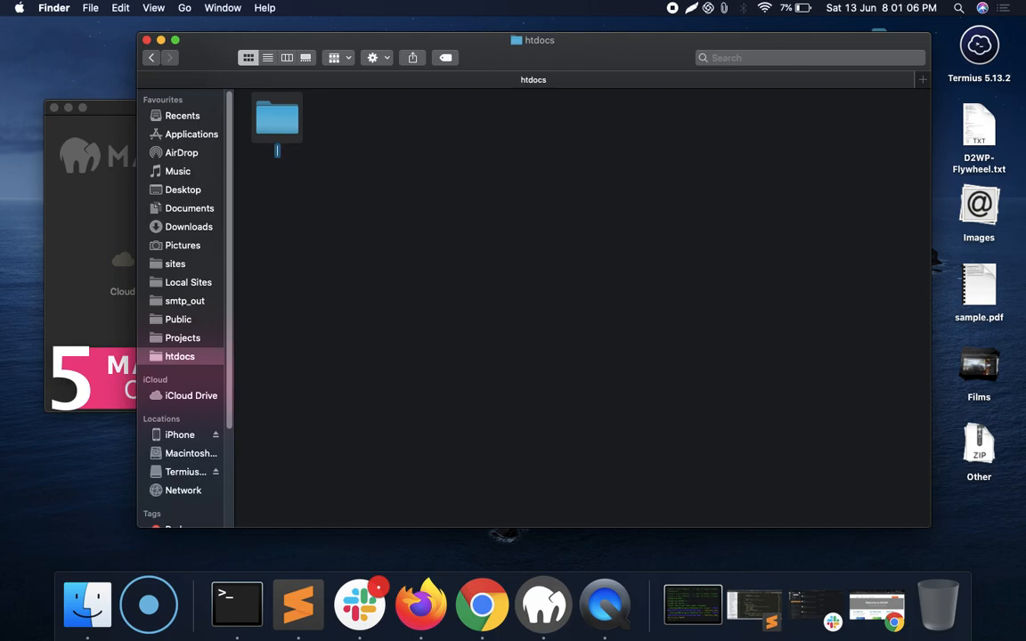
pyautogui.write('wpsite')
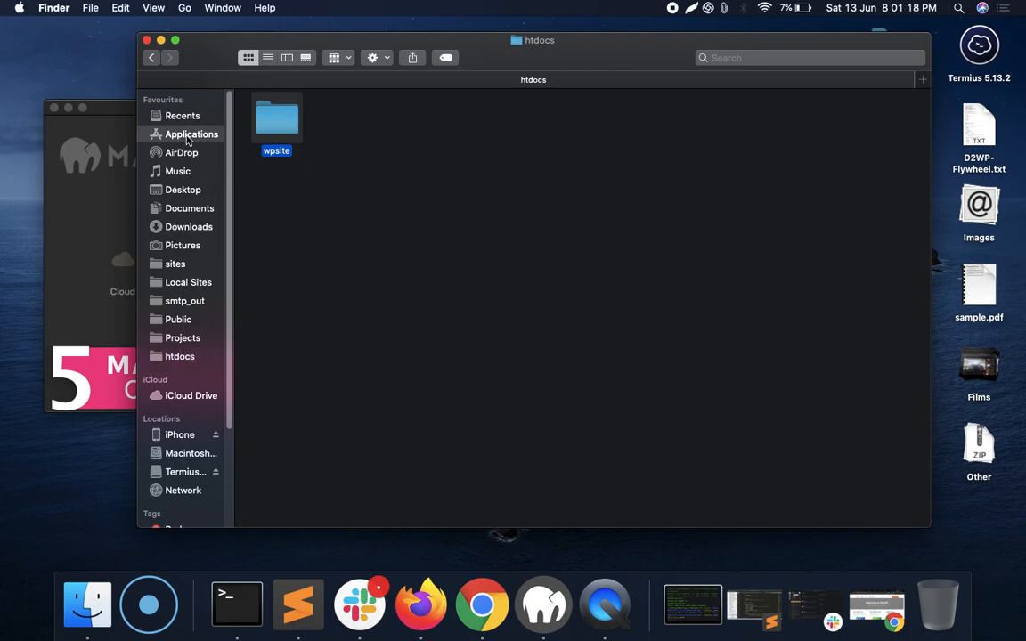
# Expand Applications > MAMP > htdocs to confirm wpsite is there, then bring MAMP back to front.
pyautogui.click(191, 133)
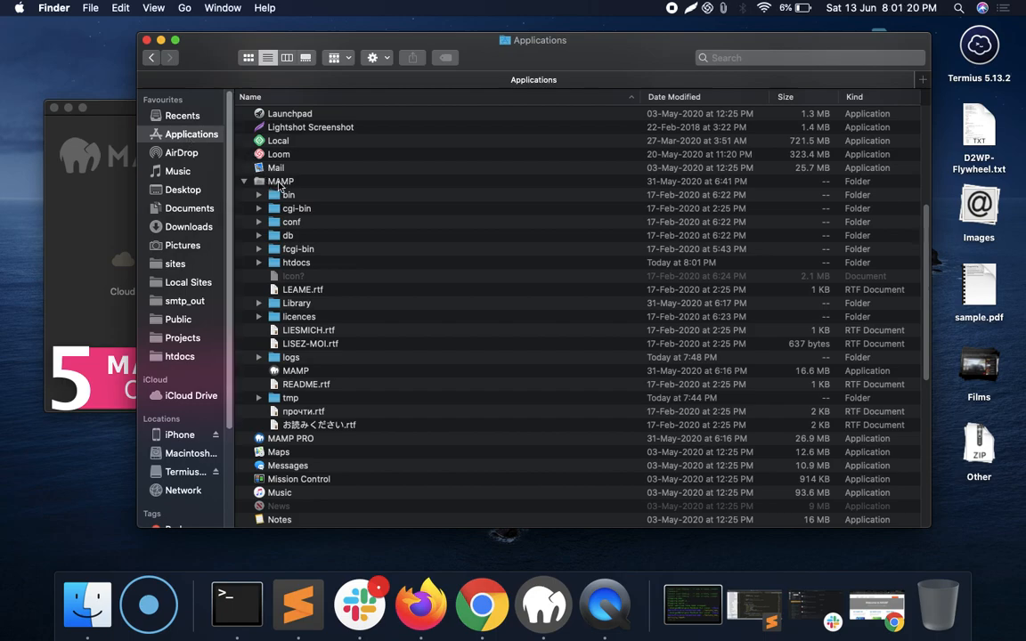
pyautogui.click(295, 262)
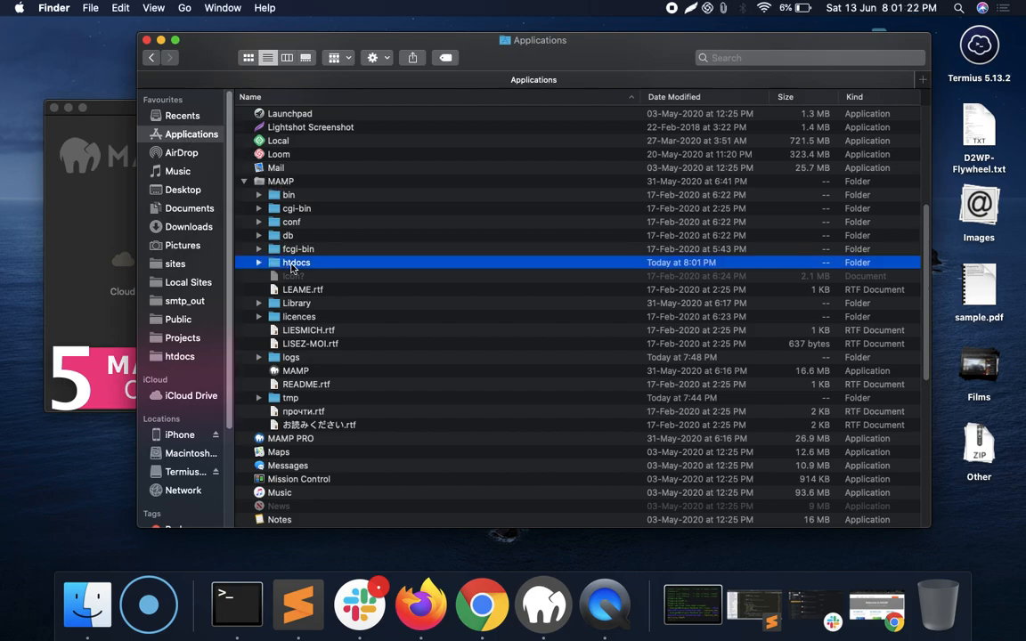
pyautogui.click(258, 262)
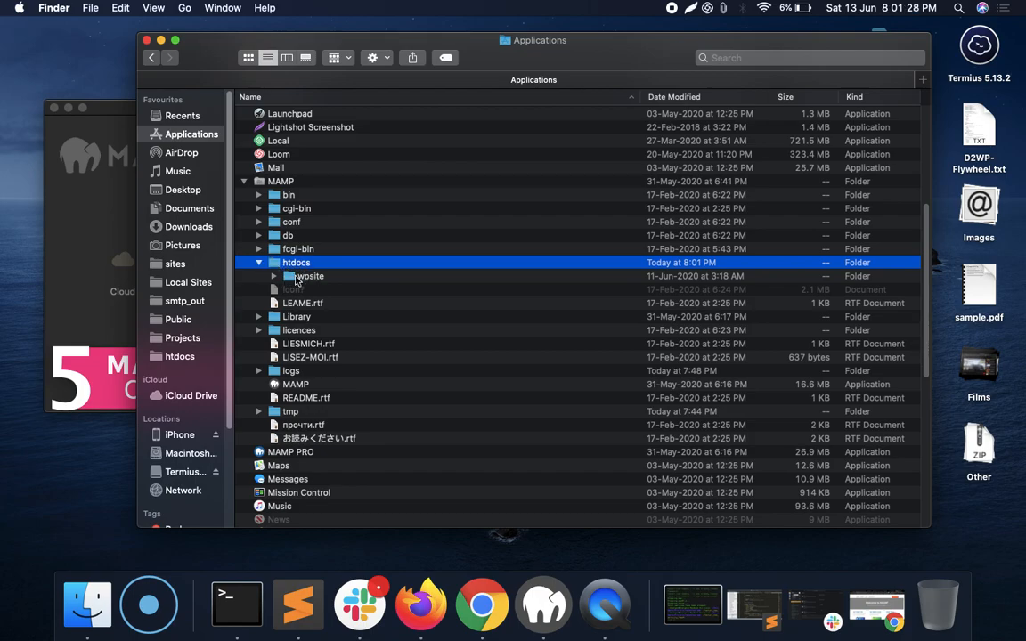
pyautogui.click(259, 262)
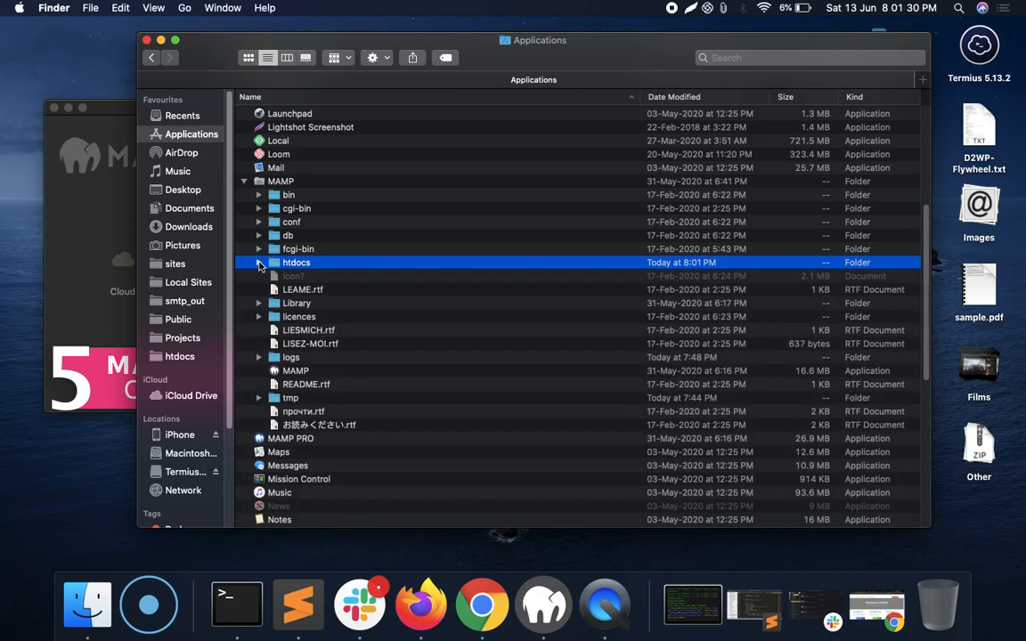
pyautogui.moveTo(482, 592)
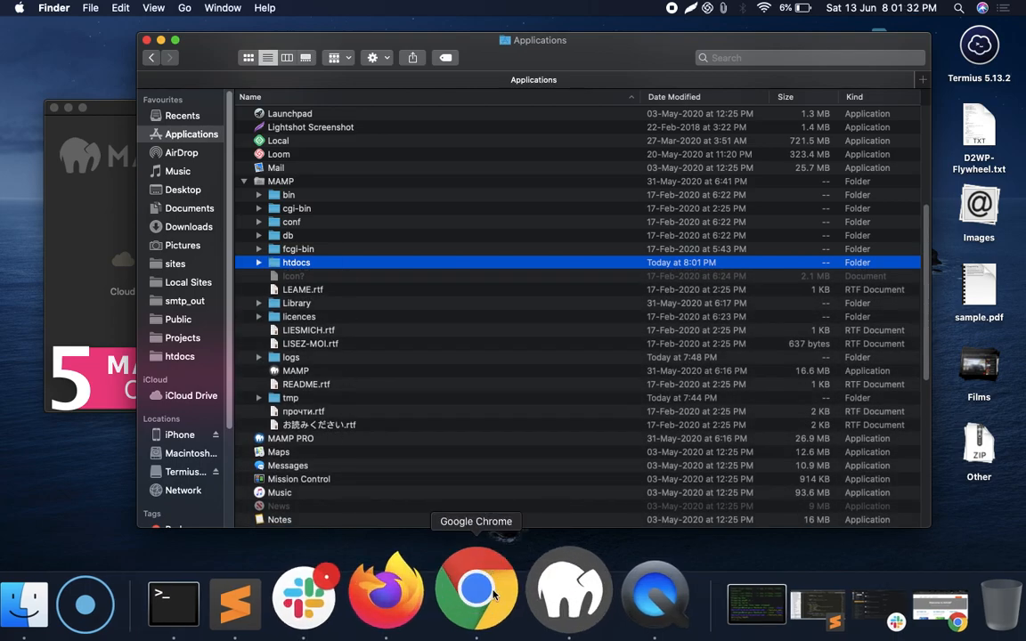
pyautogui.click(475, 592)
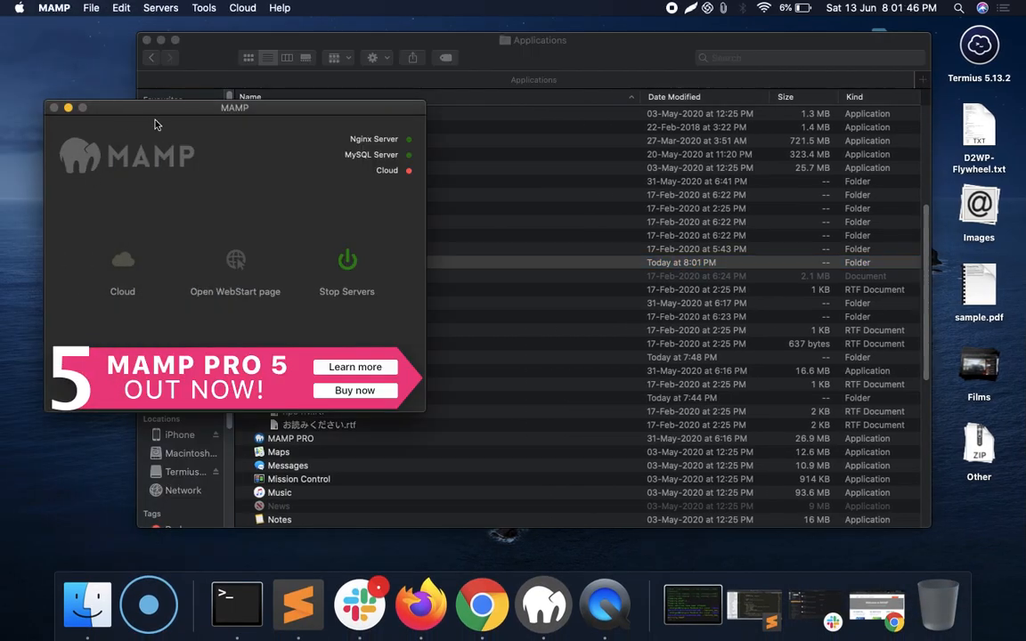
pyautogui.moveTo(201, 299)
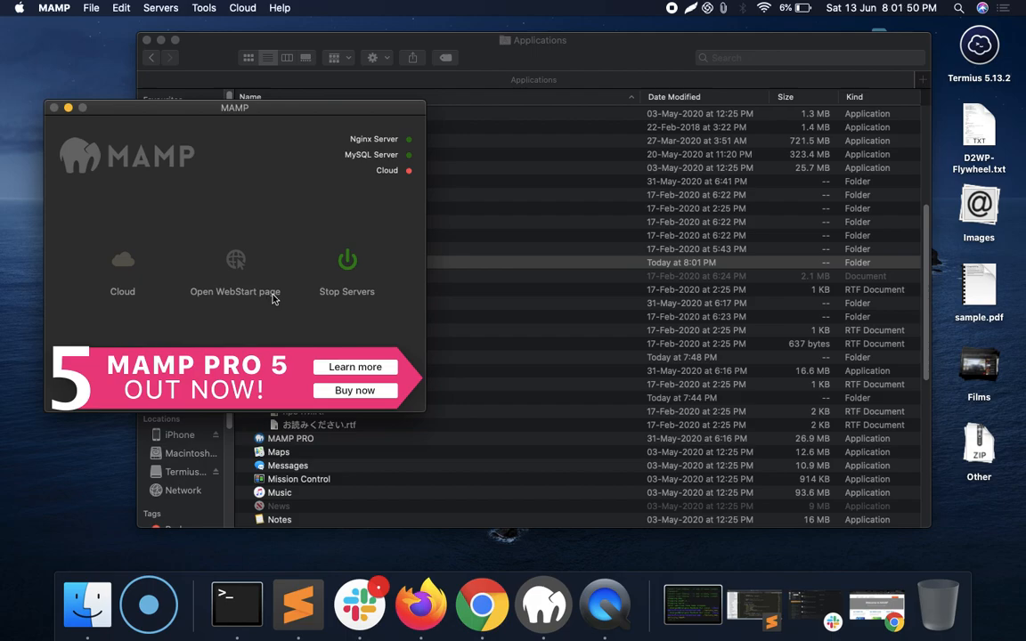
# Open MAMP's WebStart page at localhost:8888 in the browser.
pyautogui.click(235, 260)
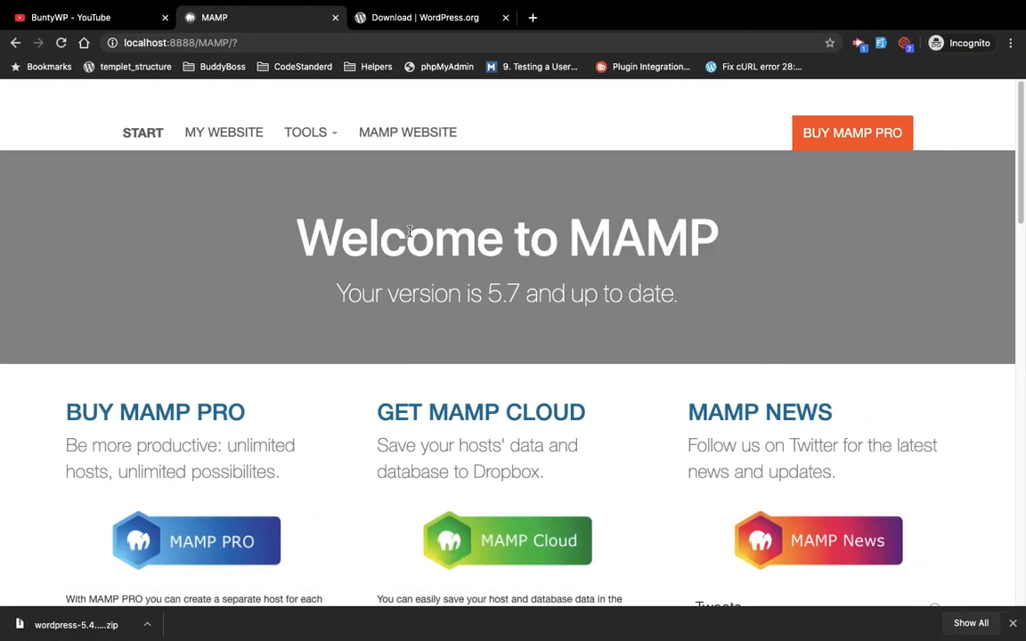
pyautogui.tripleClick(507, 237)
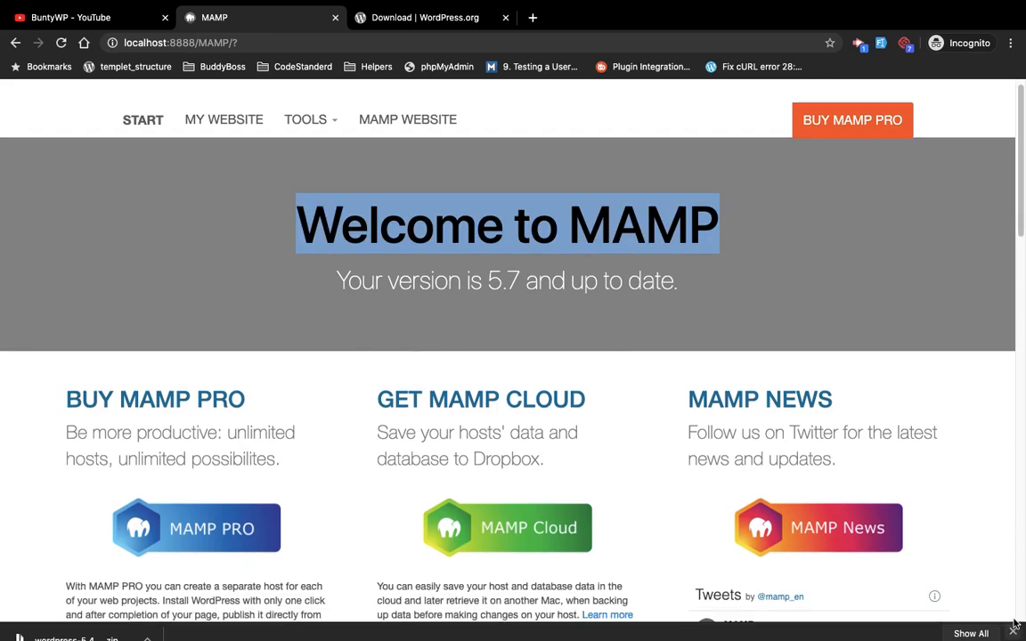
pyautogui.scroll(-3)
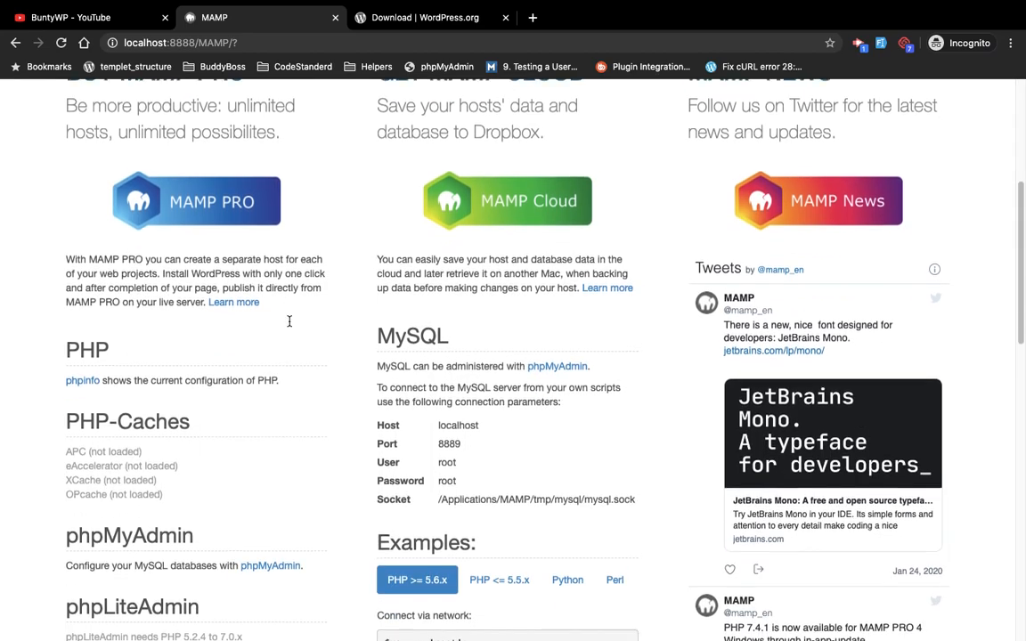
pyautogui.scroll(-3)
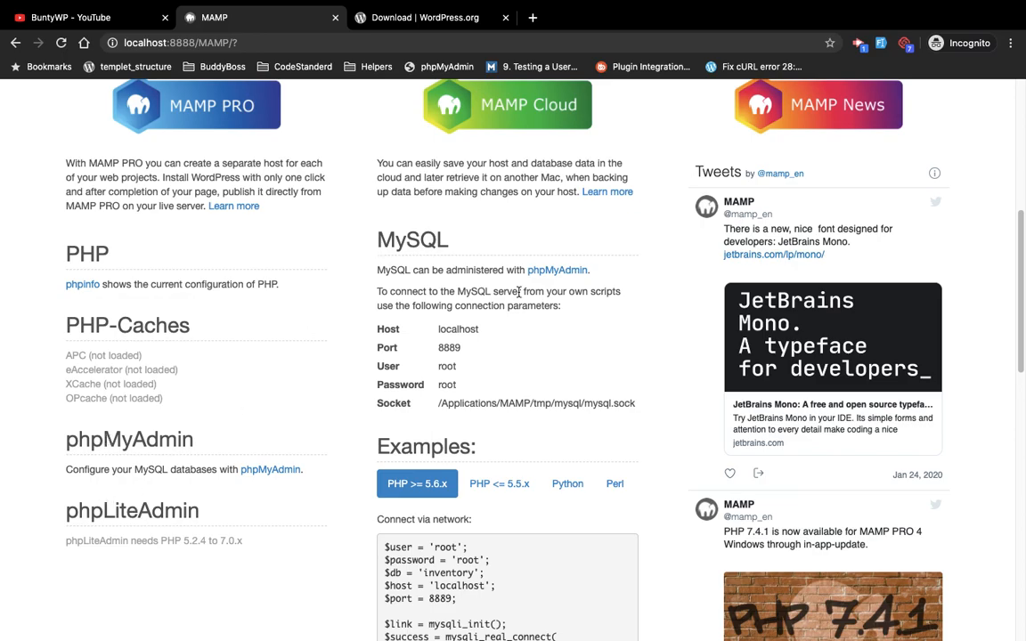
pyautogui.scroll(-3)
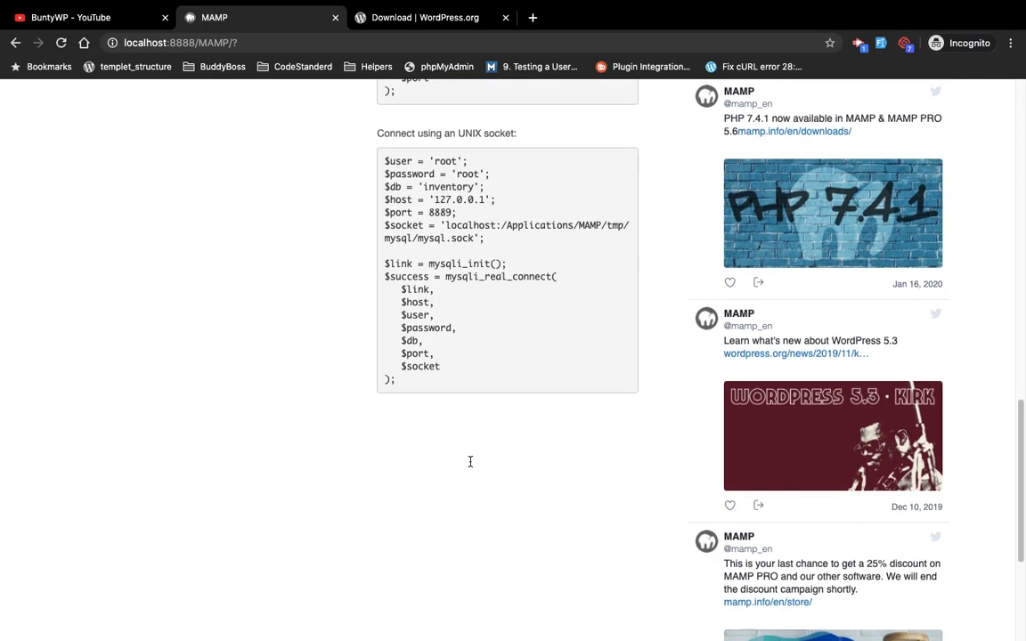
pyautogui.scroll(3)
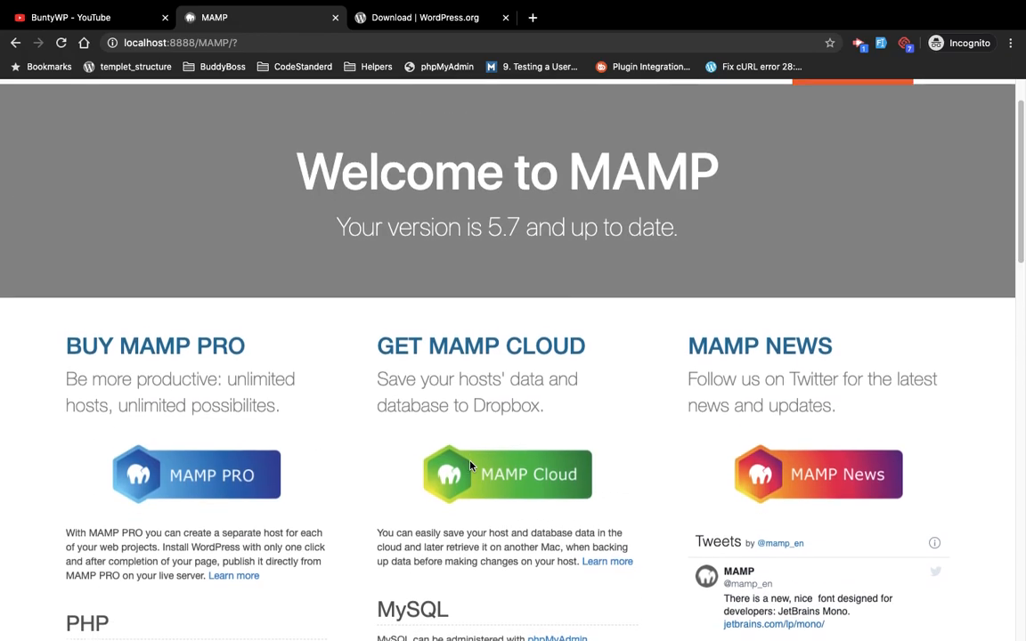
pyautogui.scroll(-3)
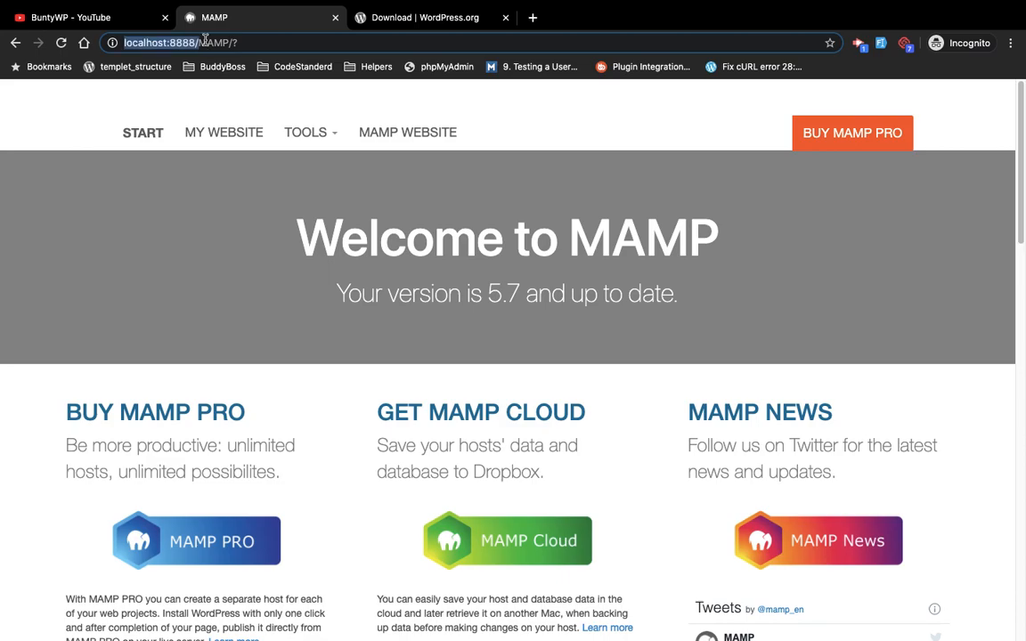
# Load localhost:8888/wpsite in Chrome to reach the WordPress language chooser.
pyautogui.click(432, 17)
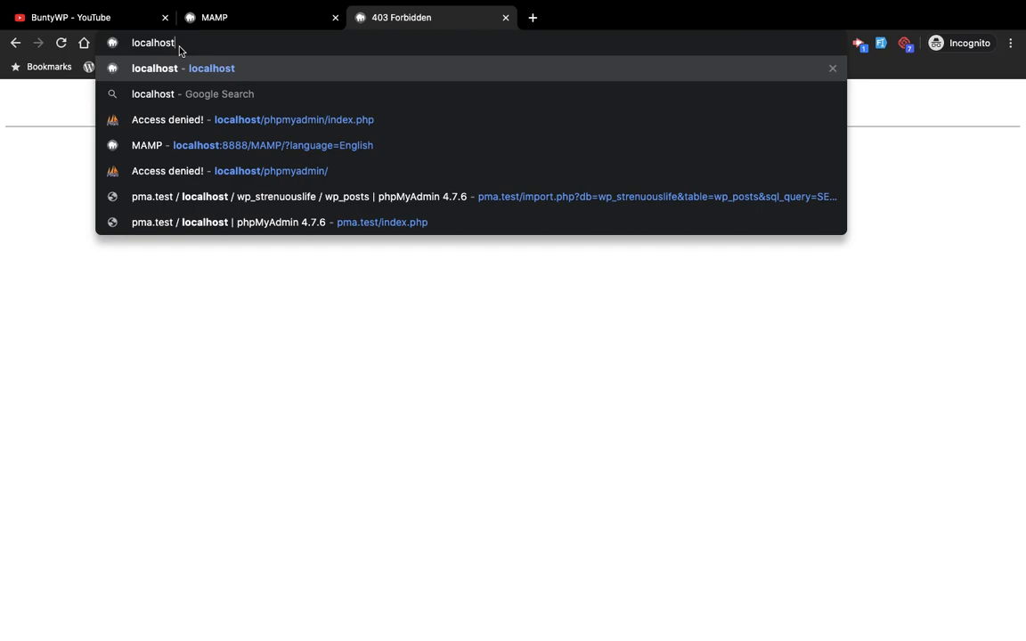
pyautogui.write(':')
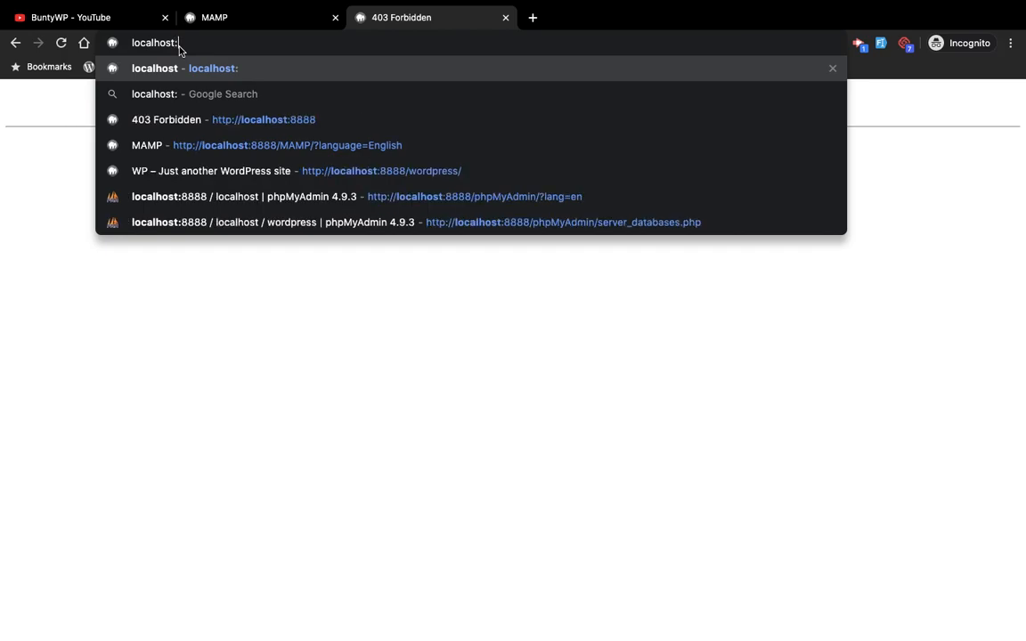
pyautogui.write('8888')
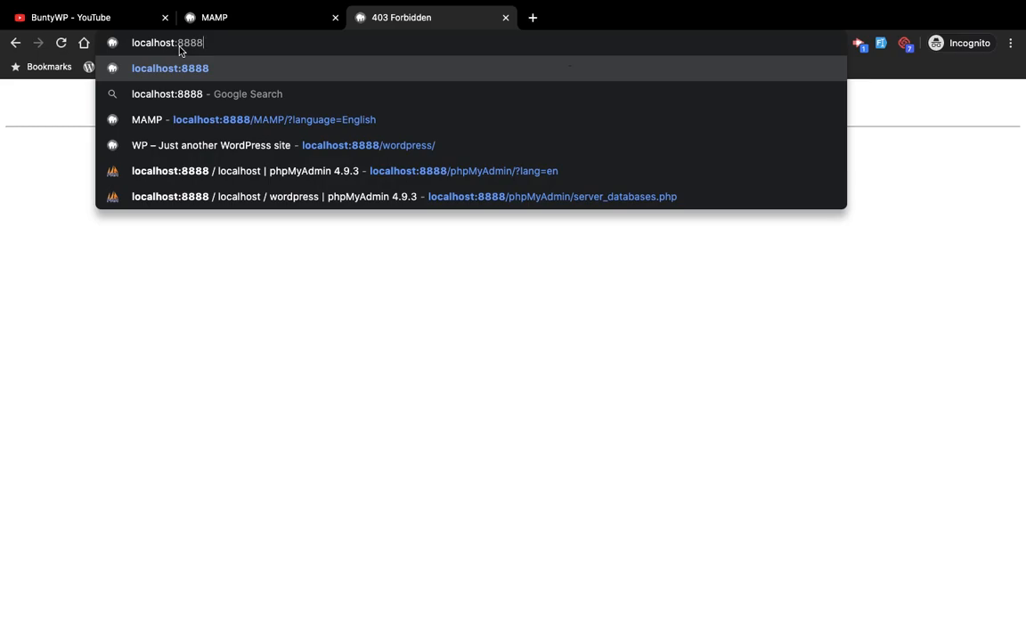
pyautogui.write('/')
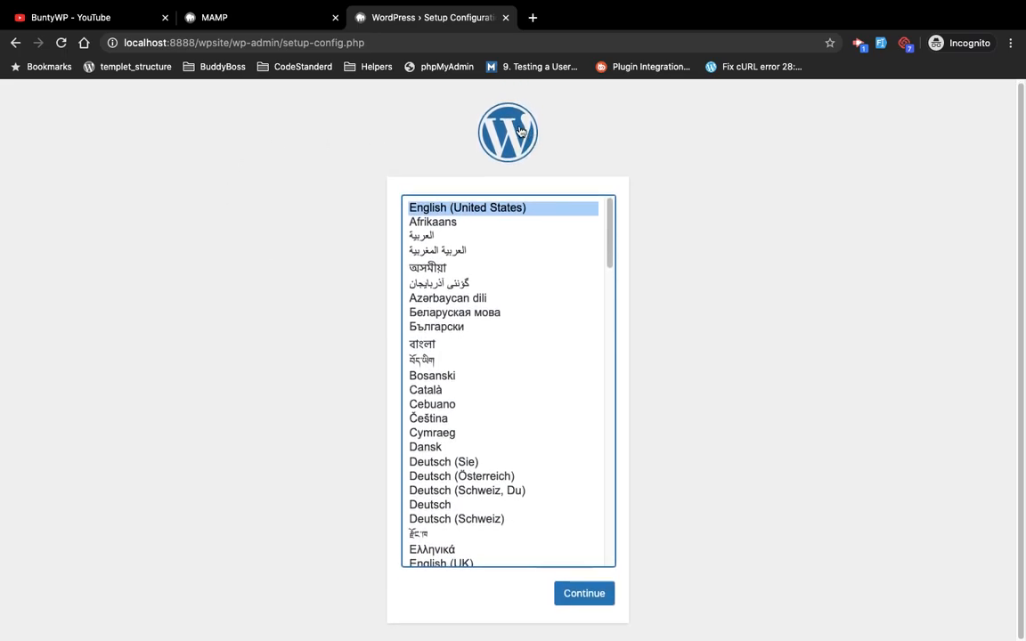
pyautogui.moveTo(305, 172)
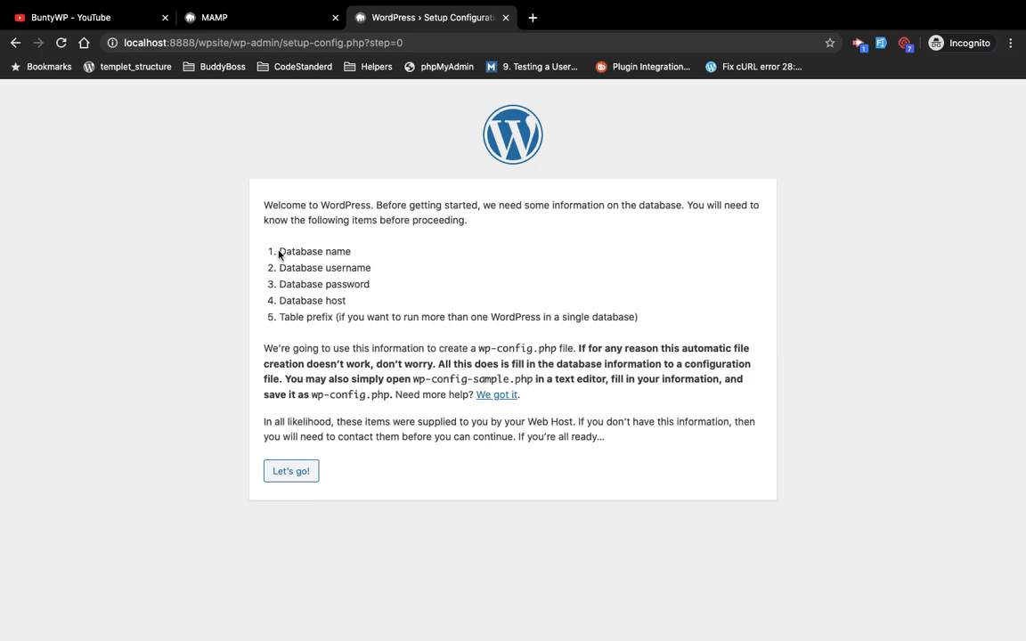
# Keep English (United States), review the required database details, and continue past the welcome screen.
pyautogui.moveTo(278, 252); pyautogui.dragTo(374, 300)
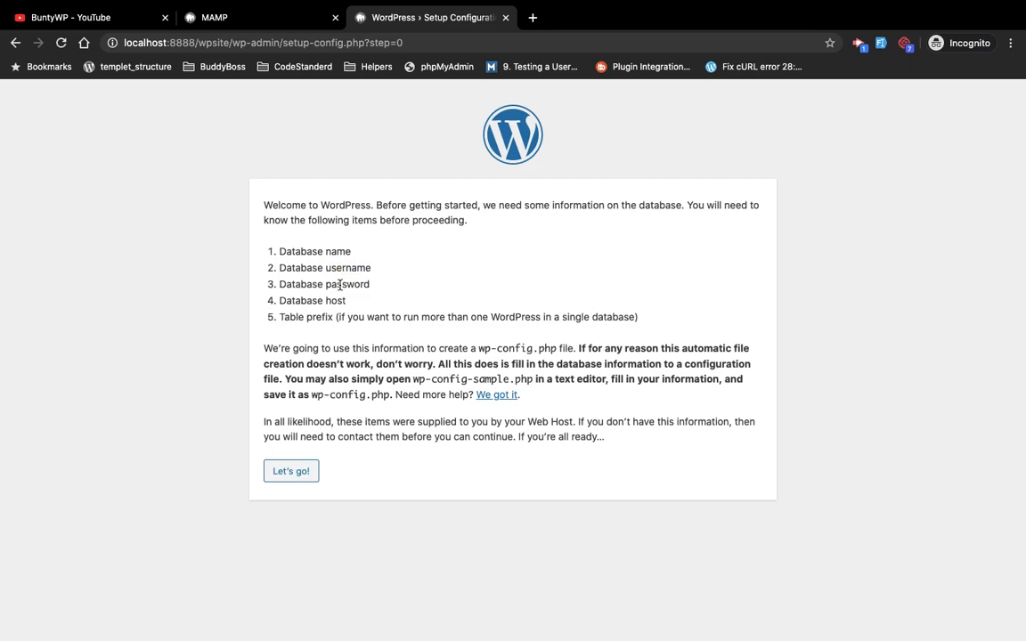
pyautogui.doubleClick(335, 300)
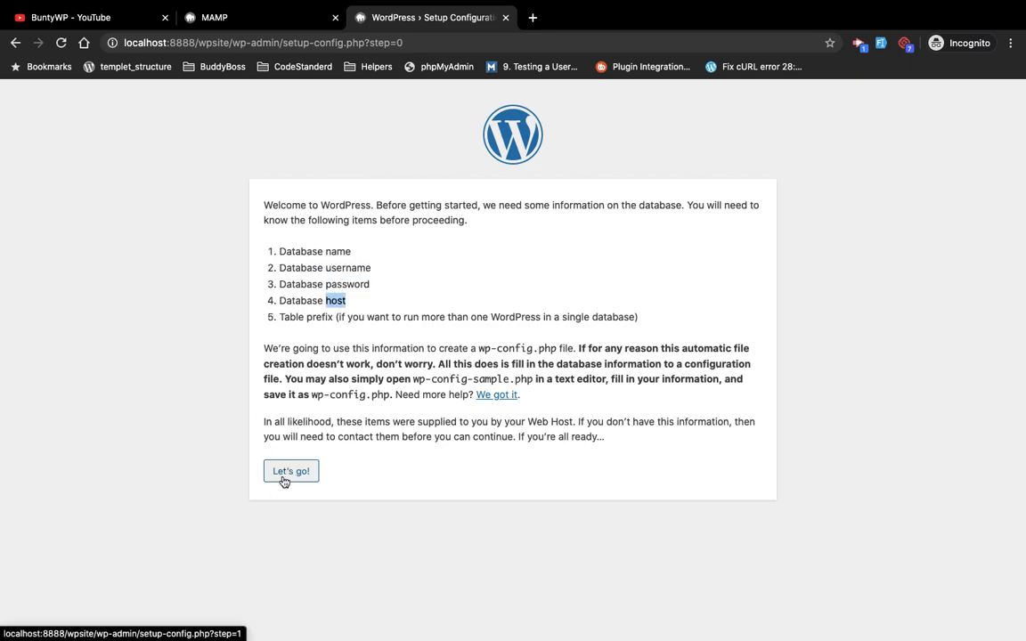
pyautogui.click(290, 471)
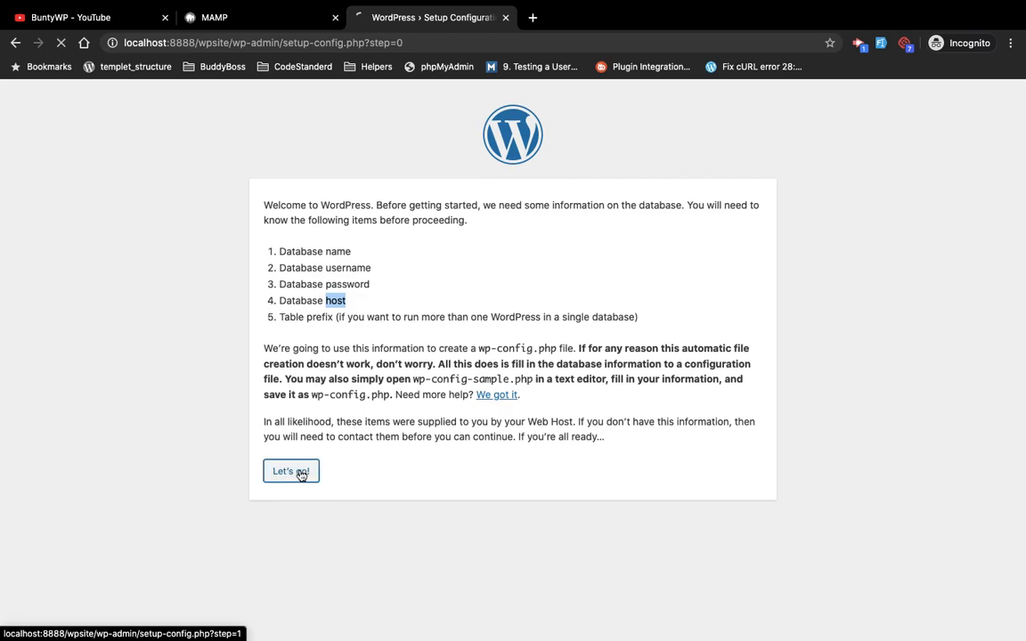
pyautogui.click(291, 471)
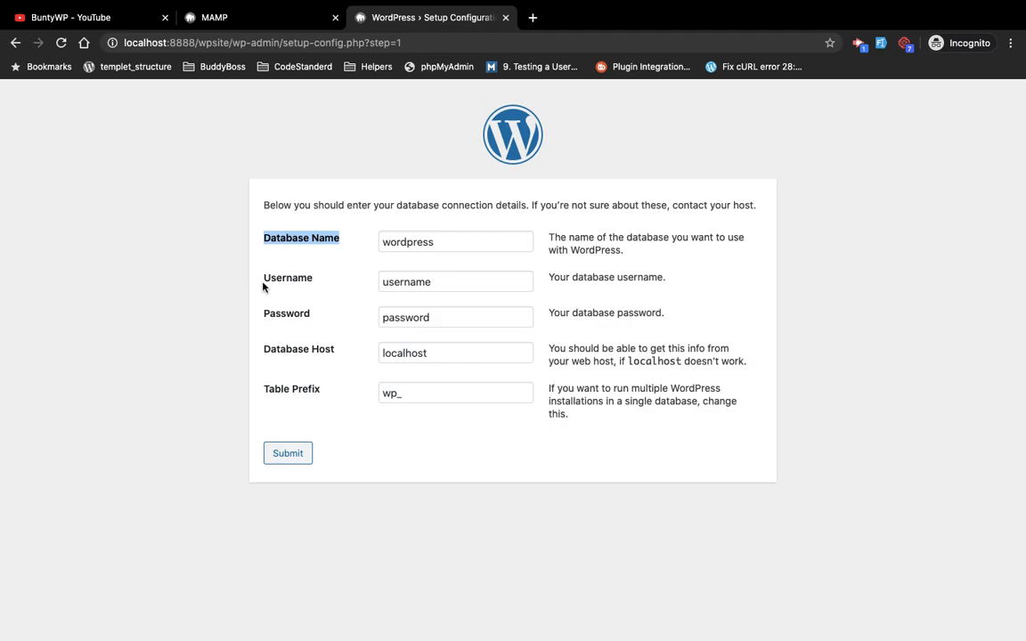
pyautogui.moveTo(299, 346)
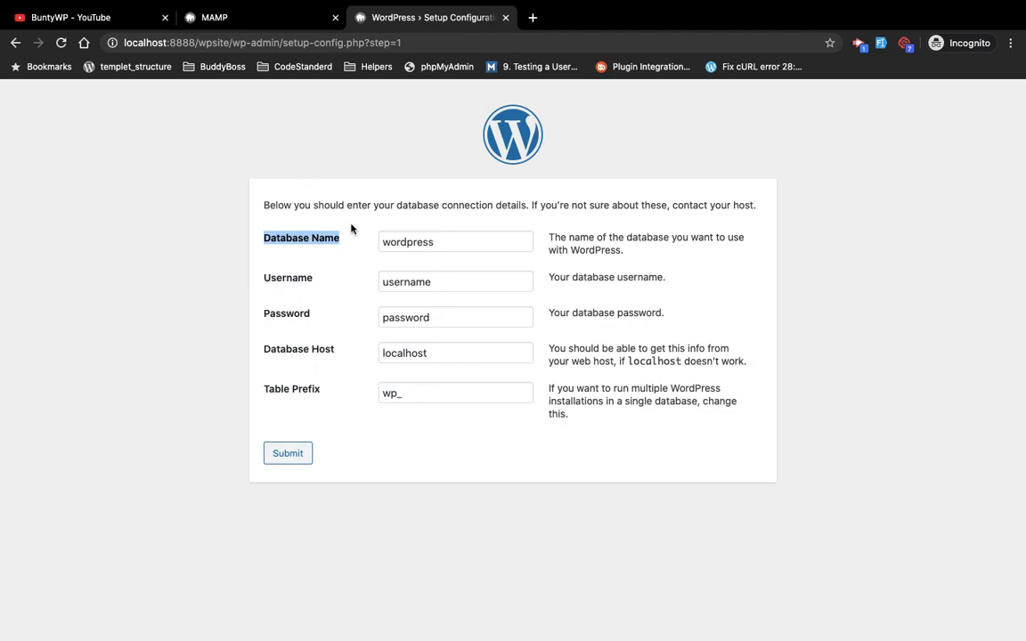
# Scroll the MAMP start page, open the phpMyAdmin link in a new tab, and return to MAMP.
pyautogui.click(214, 17)
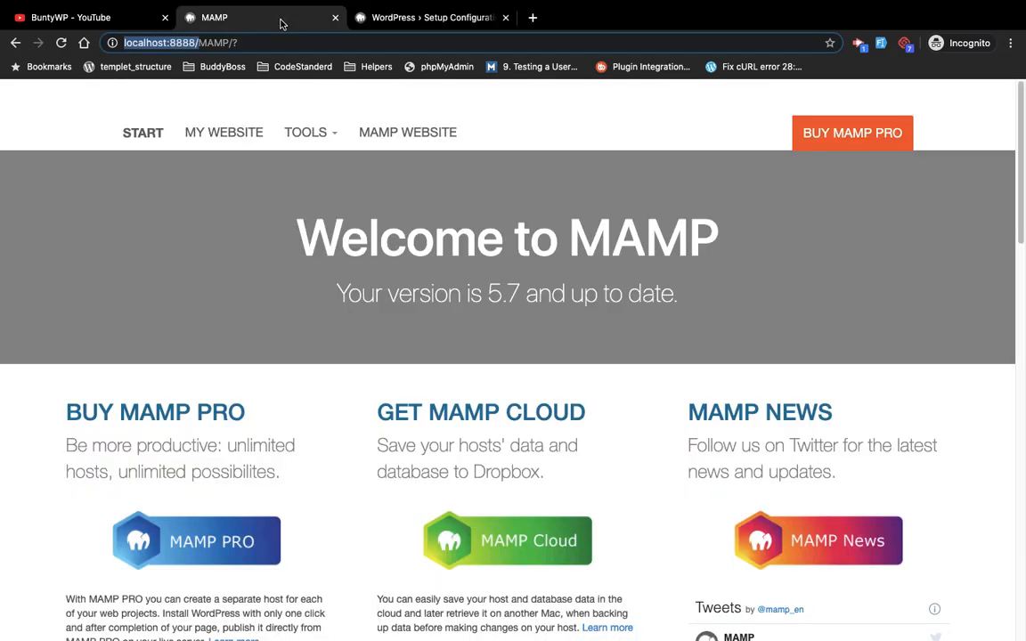
pyautogui.scroll(-3)
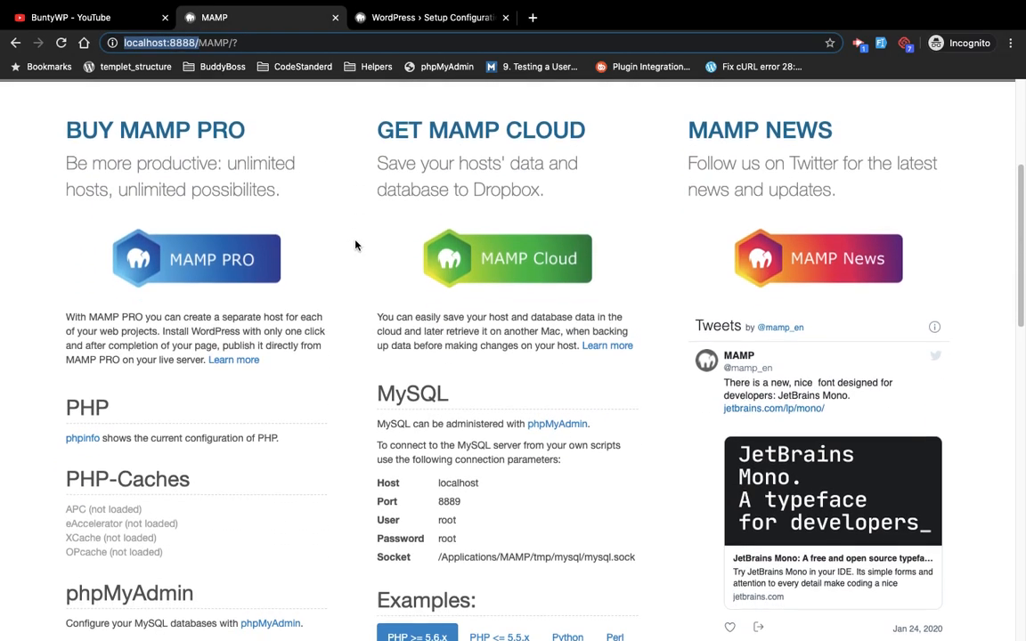
pyautogui.scroll(-3)
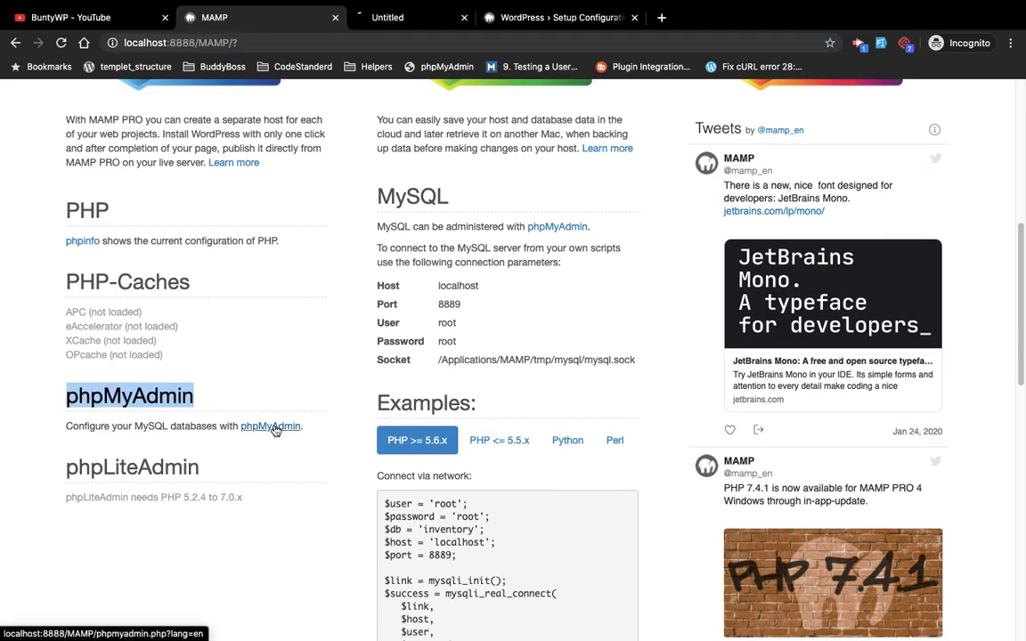
pyautogui.click(270, 426)
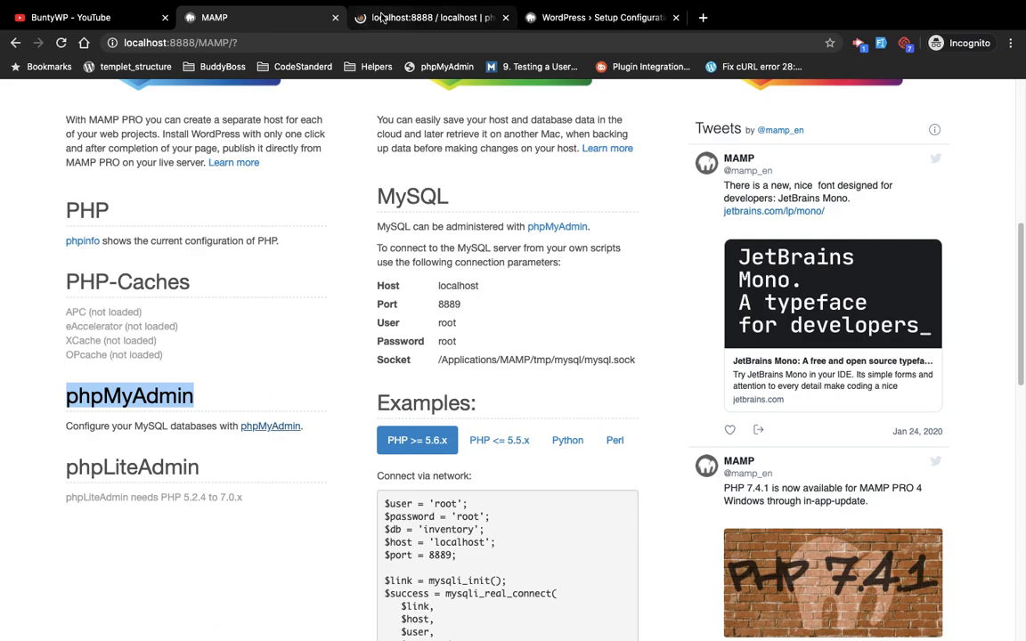
pyautogui.click(129, 395)
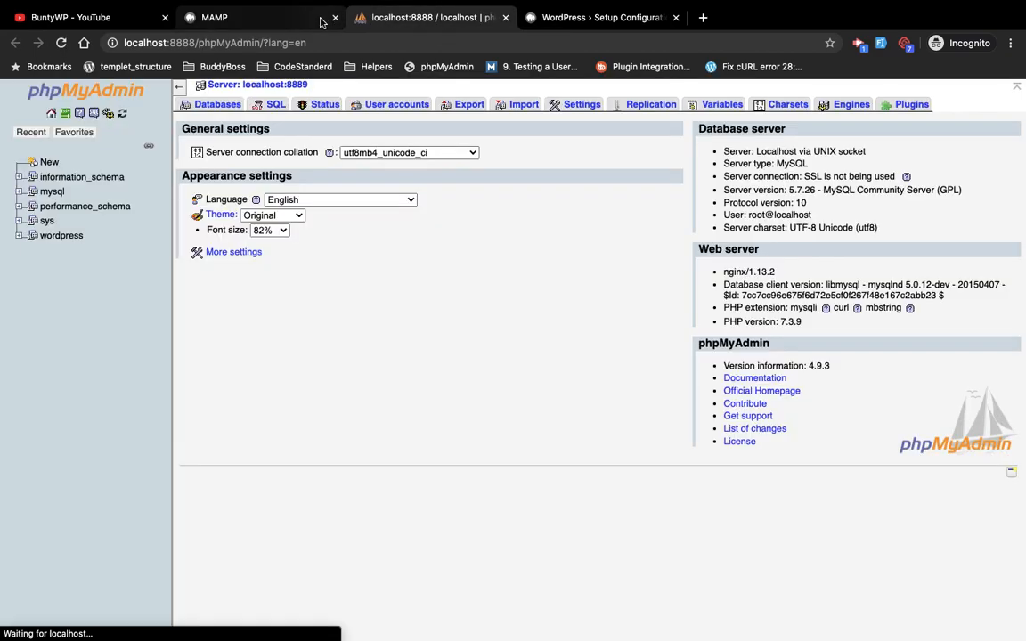
pyautogui.click(213, 17)
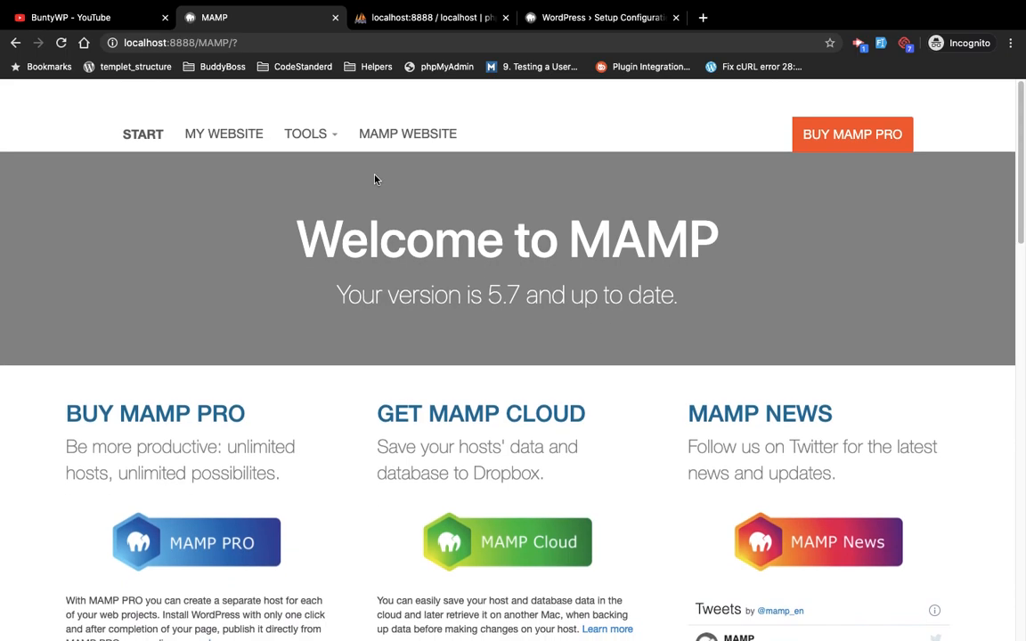
# Create the 'wpsite' database from phpMyAdmin's Databases tab and open it in the left tree.
pyautogui.click(432, 17)
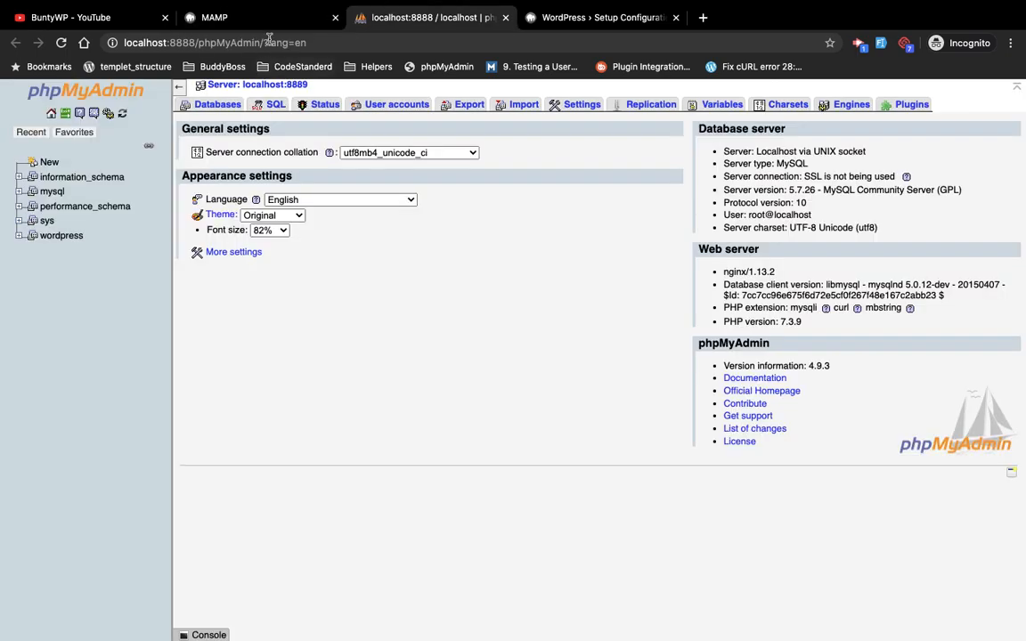
pyautogui.click(213, 42)
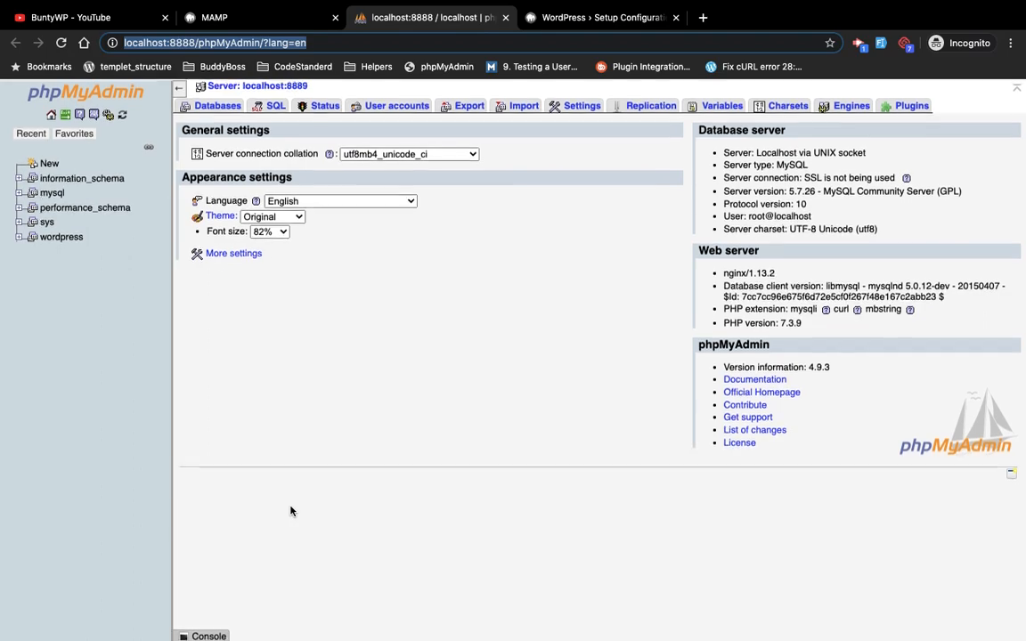
pyautogui.click(217, 105)
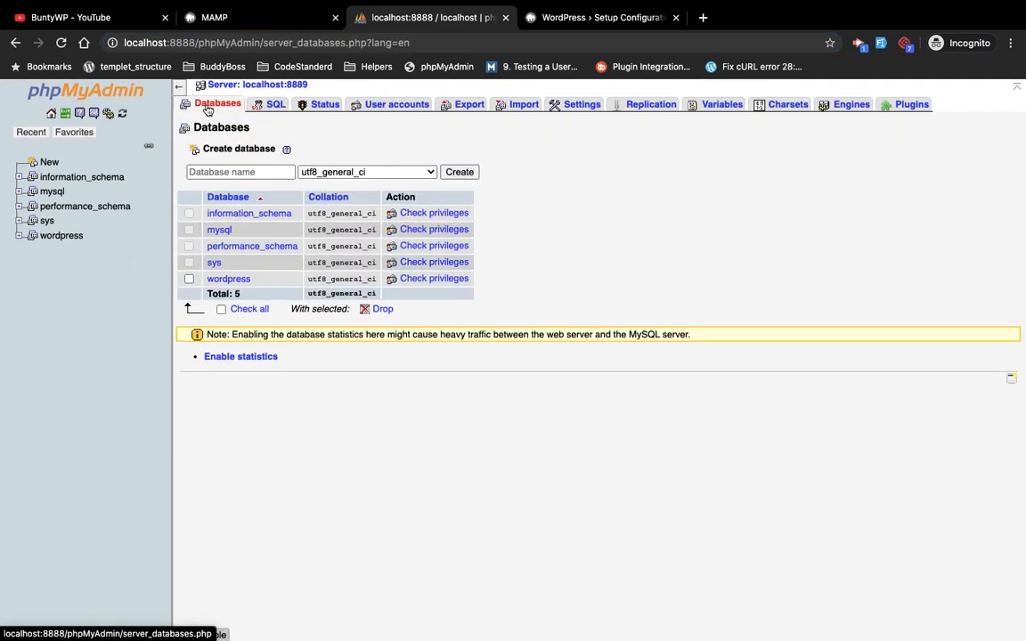
pyautogui.click(240, 172)
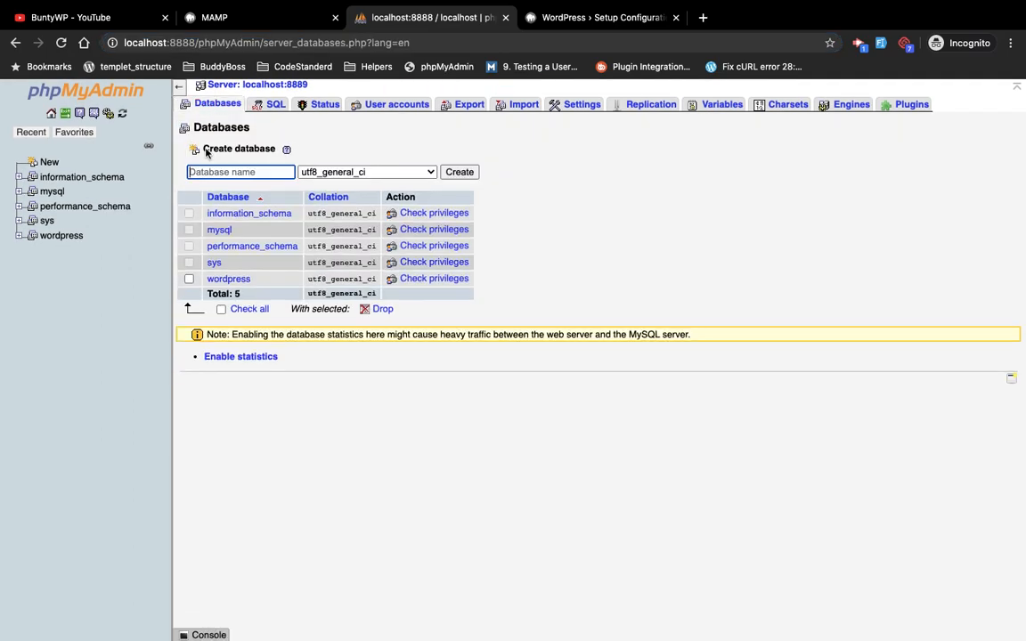
pyautogui.click(240, 171)
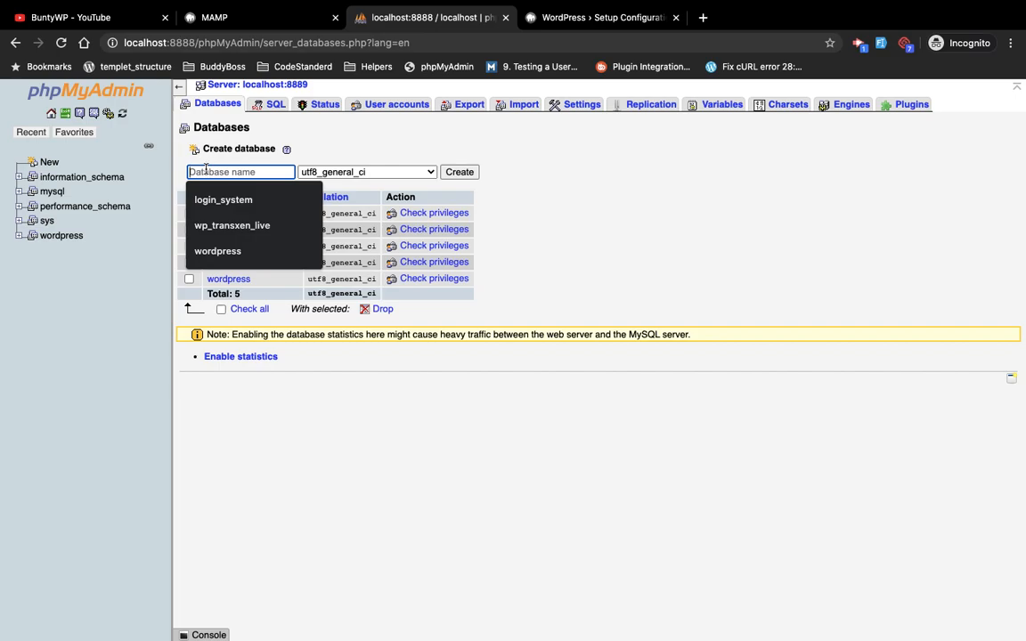
pyautogui.write('wpsite')
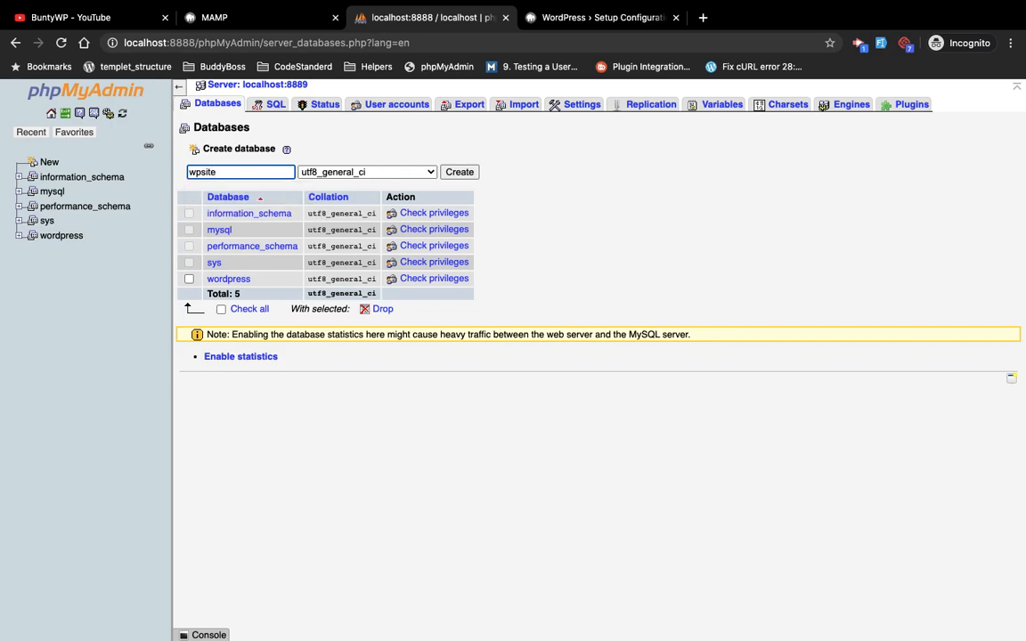
pyautogui.click(459, 172)
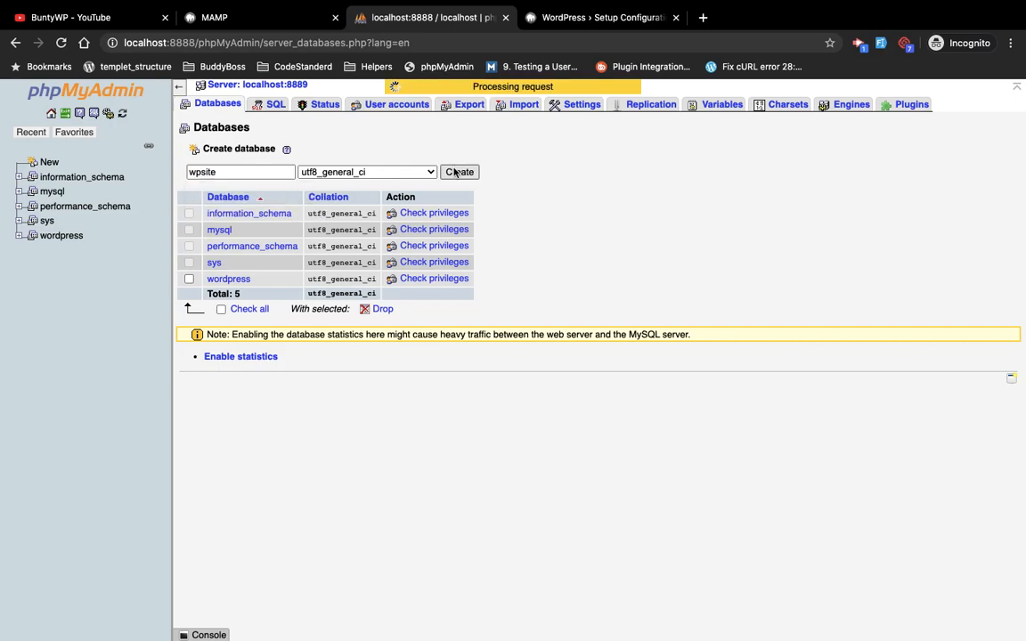
pyautogui.click(458, 172)
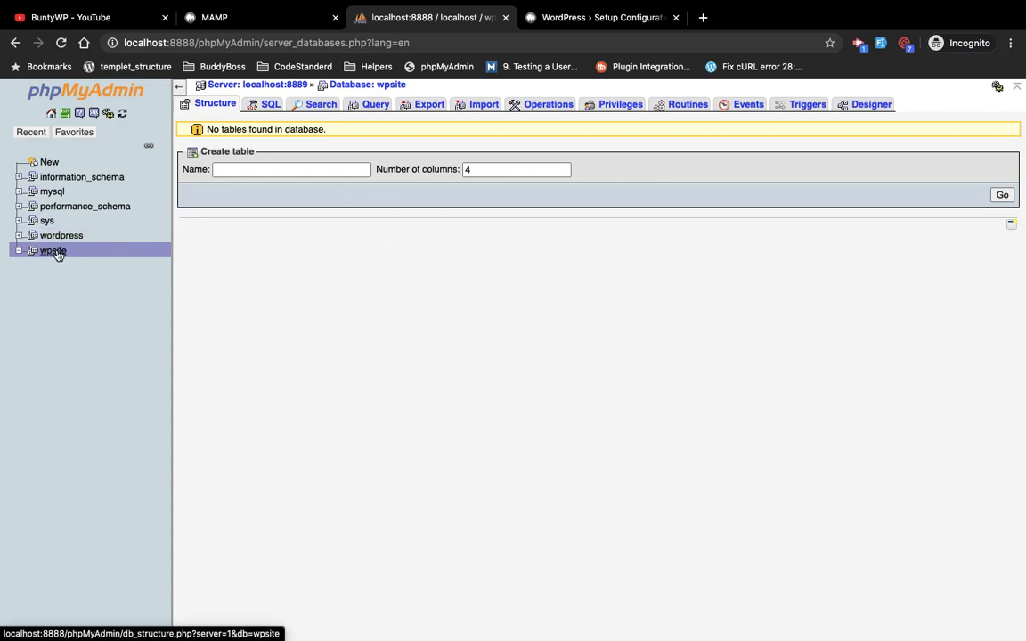
pyautogui.click(52, 250)
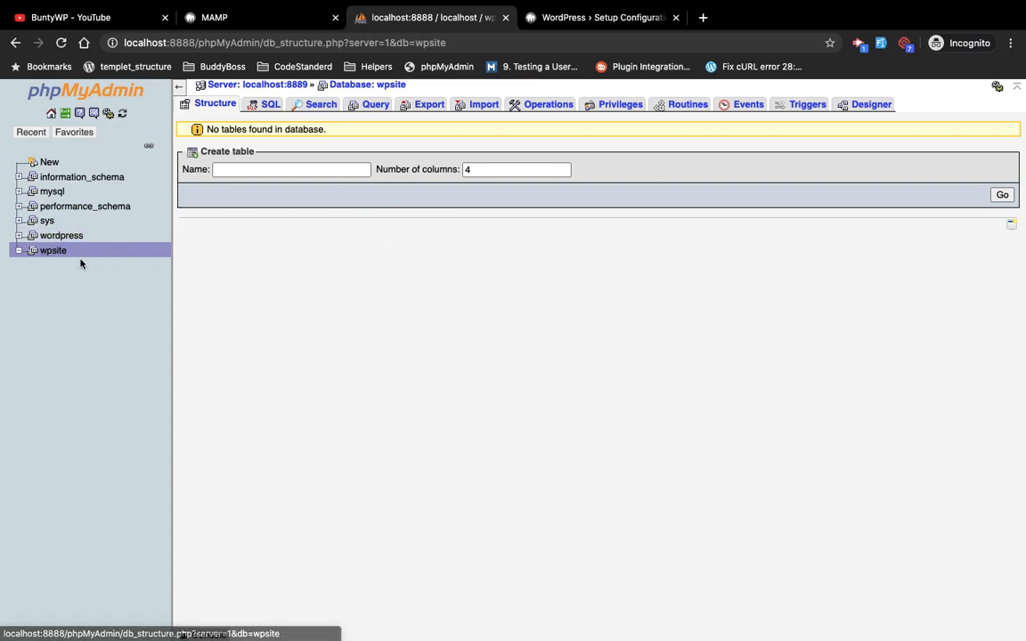
pyautogui.click(601, 17)
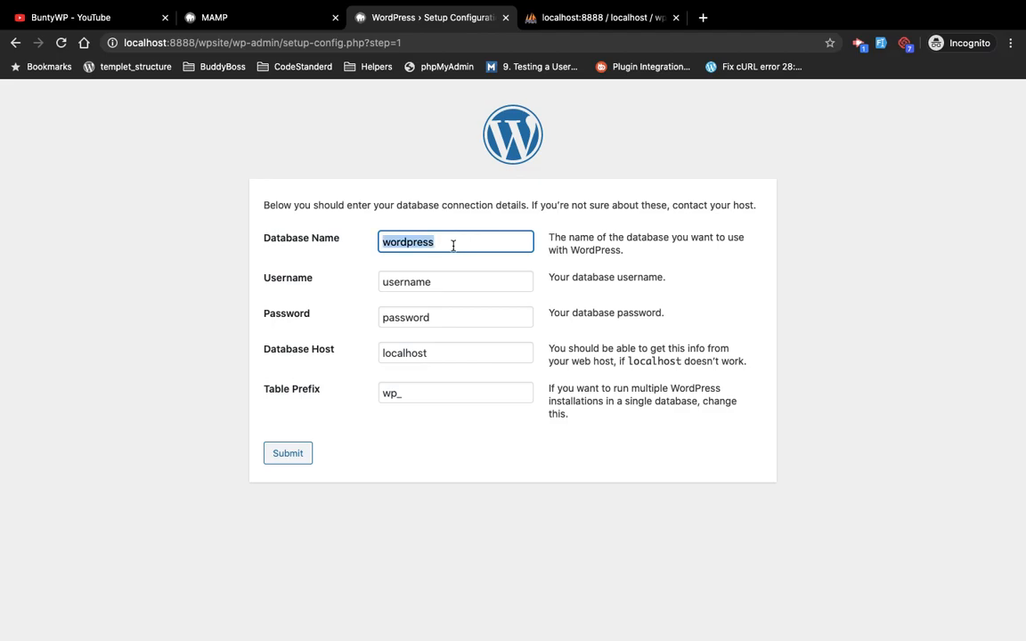
# Change Database Name from 'wordpress' to 'wpsite', verifying the name against phpMyAdmin.
pyautogui.click(259, 17)
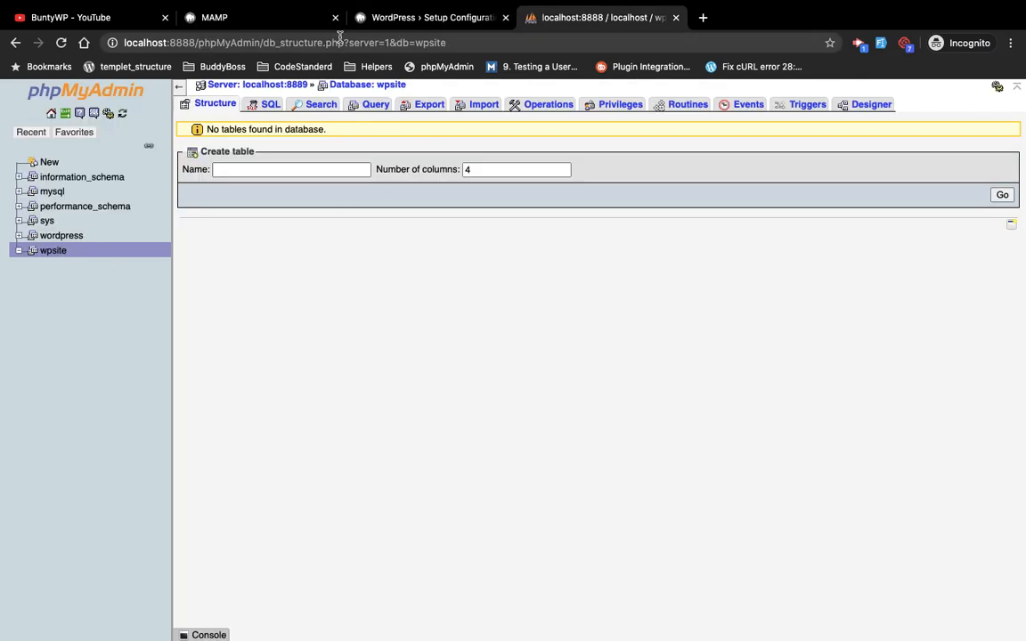
pyautogui.click(430, 17)
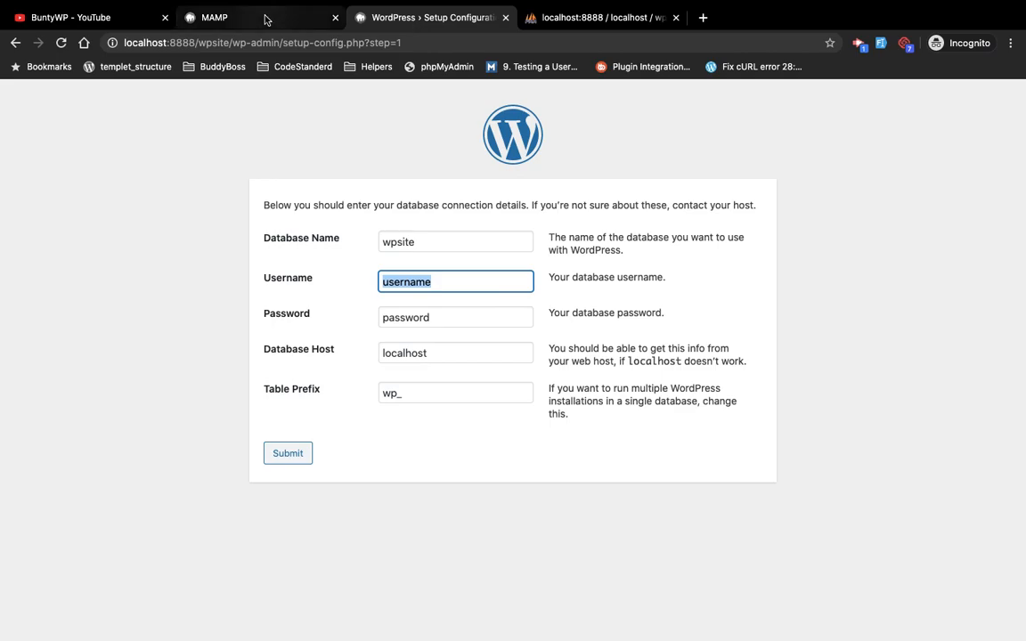
# Look up the MySQL connection credentials on the MAMP start page.
pyautogui.click(213, 17)
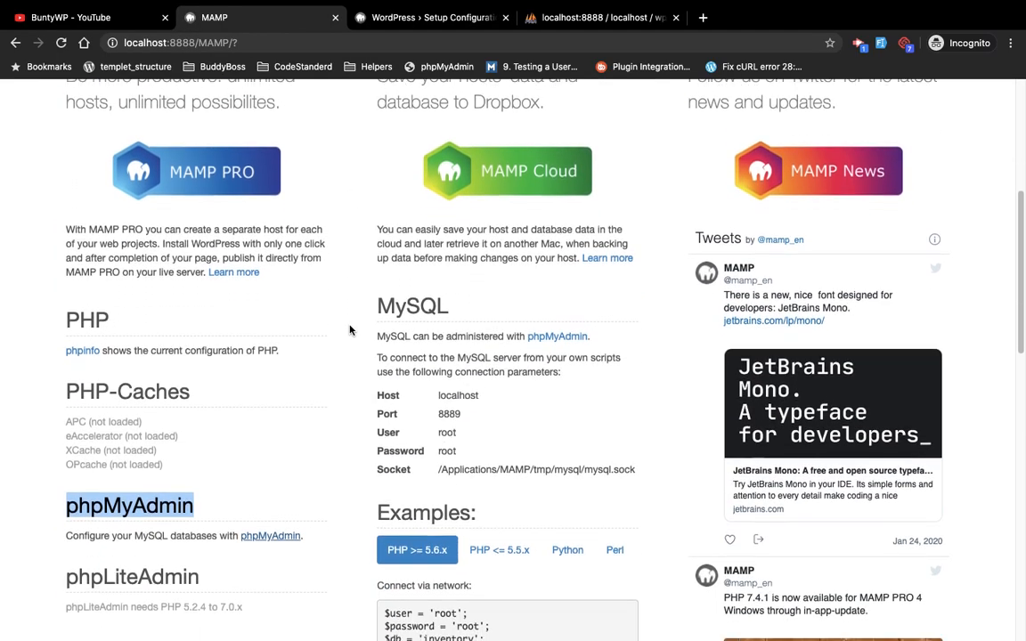
pyautogui.scroll(-3)
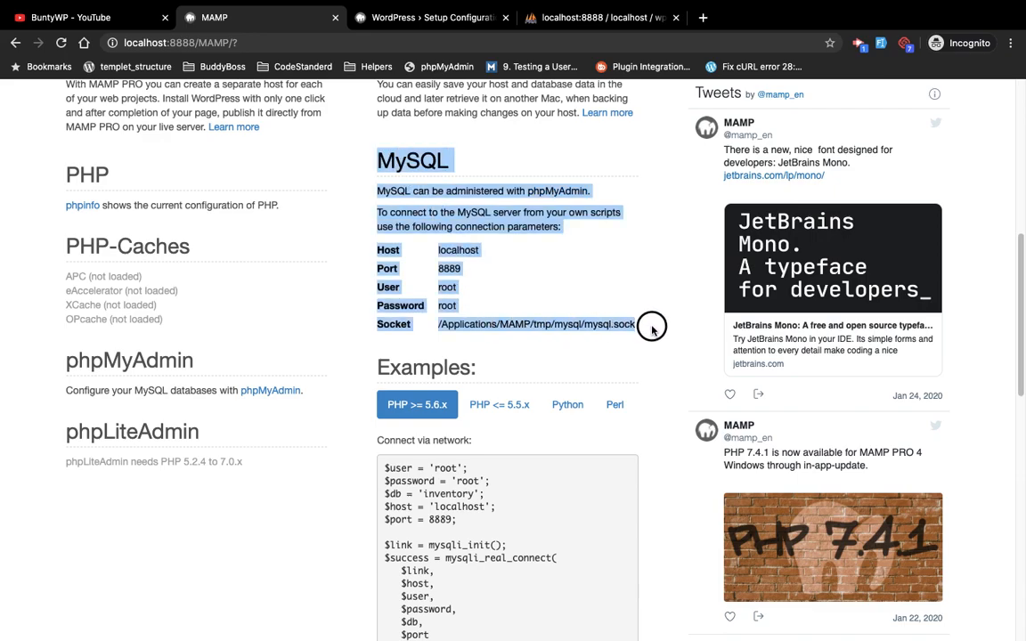
pyautogui.click(352, 271)
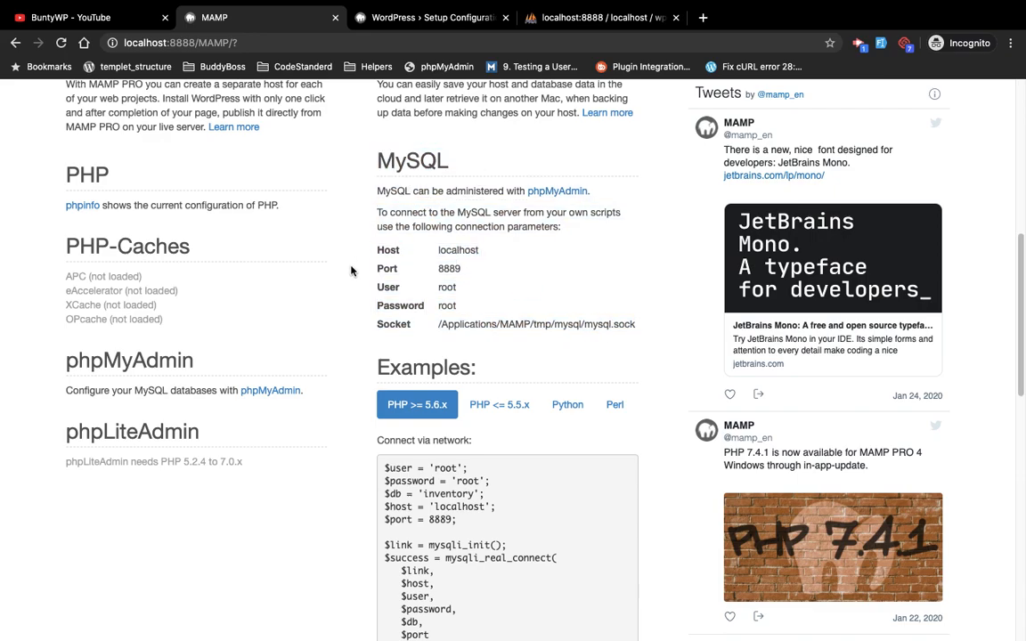
pyautogui.moveTo(447, 305)
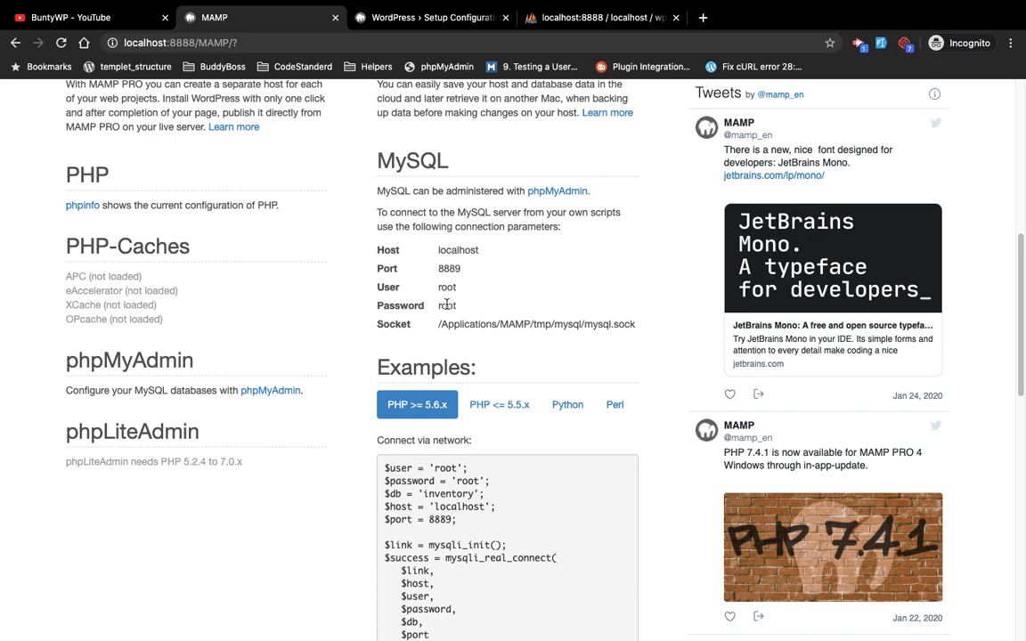
# Enter root as username and password, keep localhost and wp_, and submit.
pyautogui.click(431, 17)
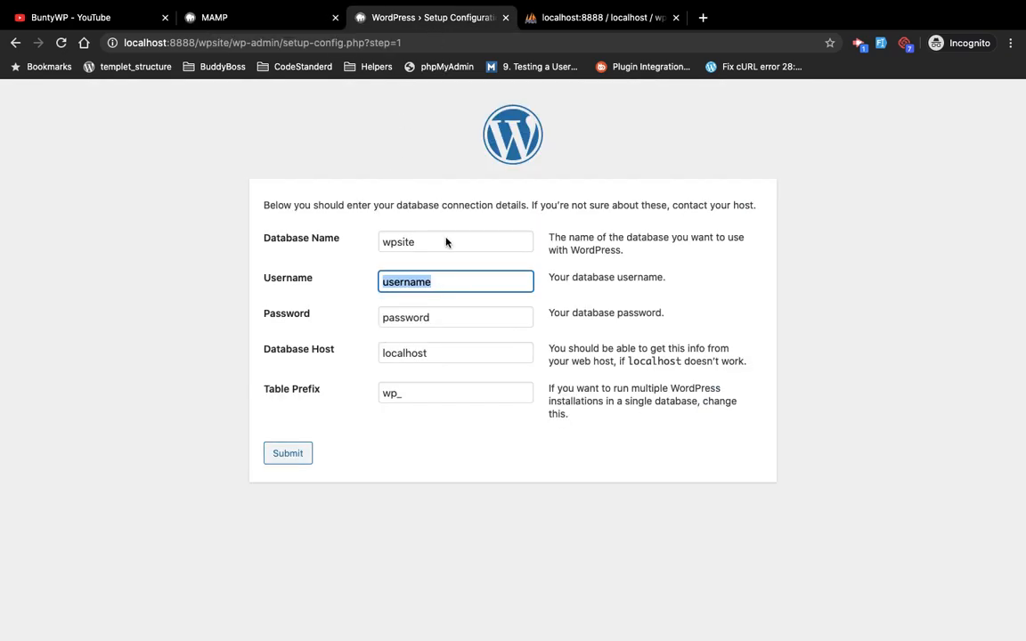
pyautogui.write('root')
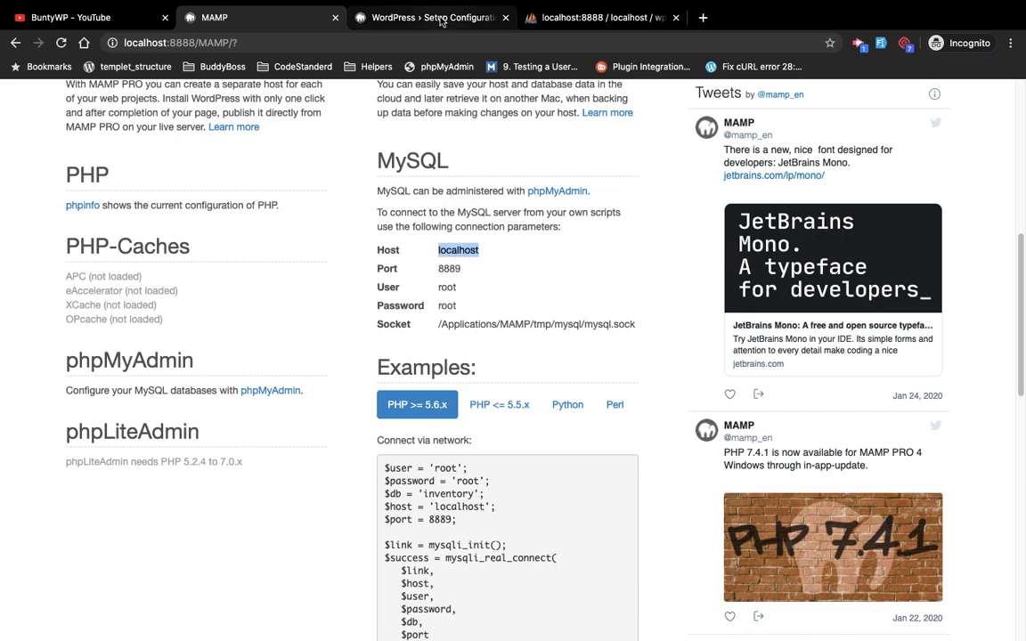
pyautogui.click(431, 17)
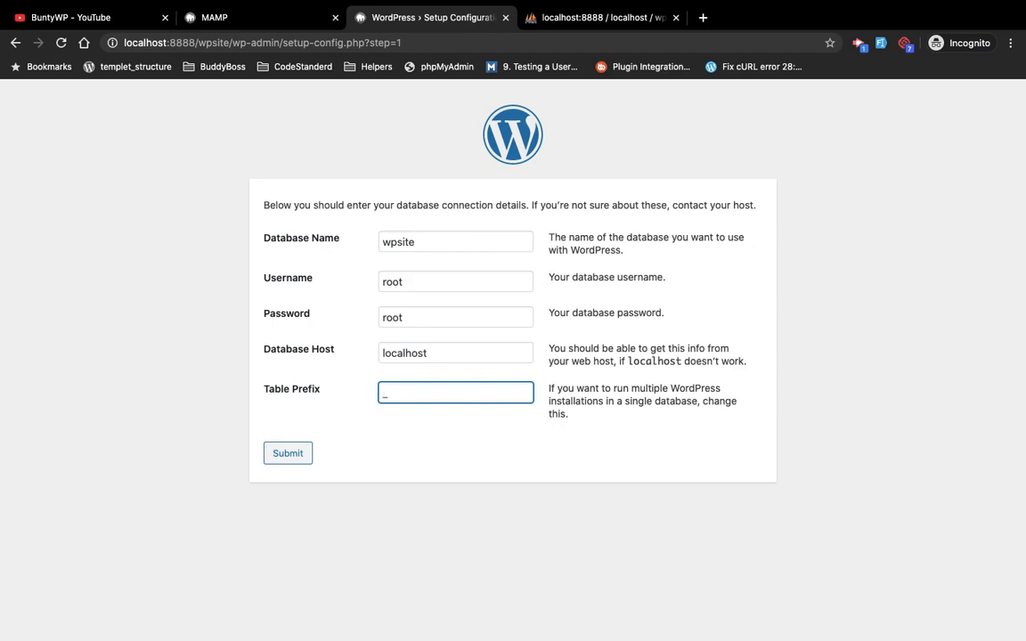
pyautogui.write('ws')
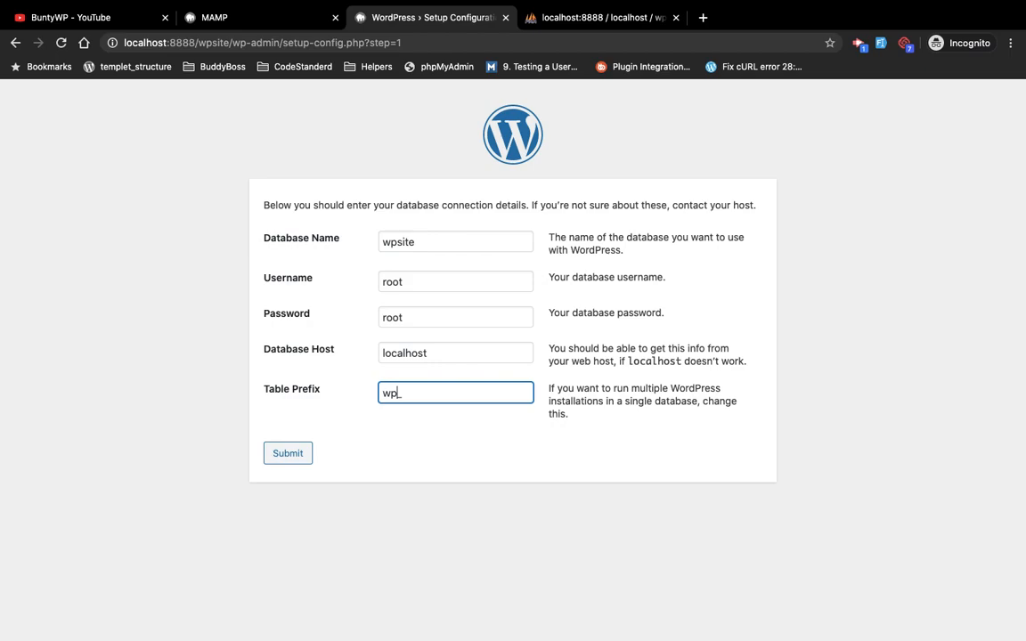
pyautogui.click(287, 453)
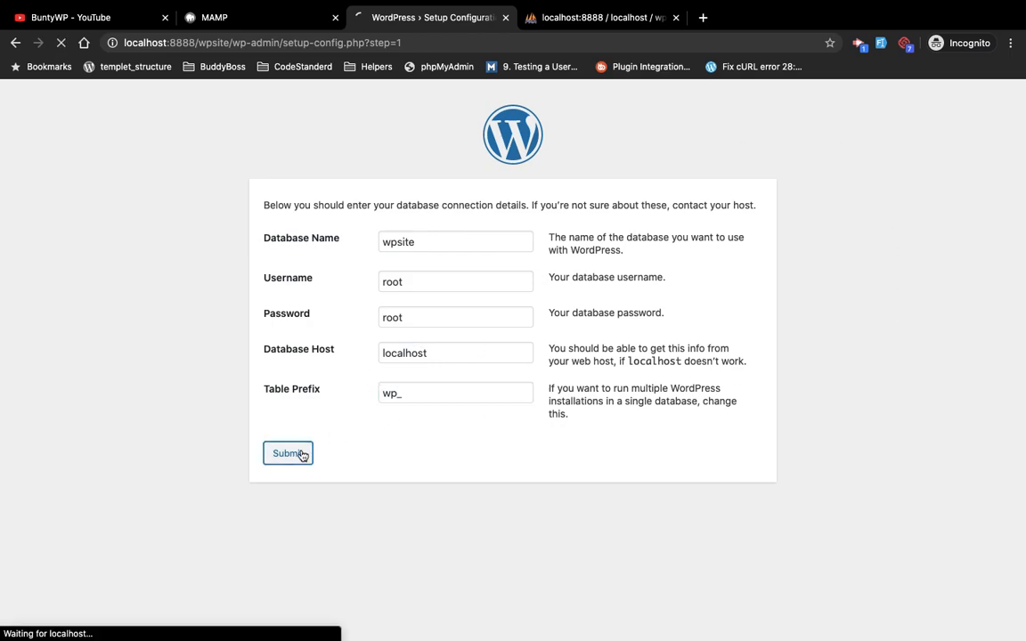
# Start 'Run the installation' from the database confirmation page.
pyautogui.click(287, 453)
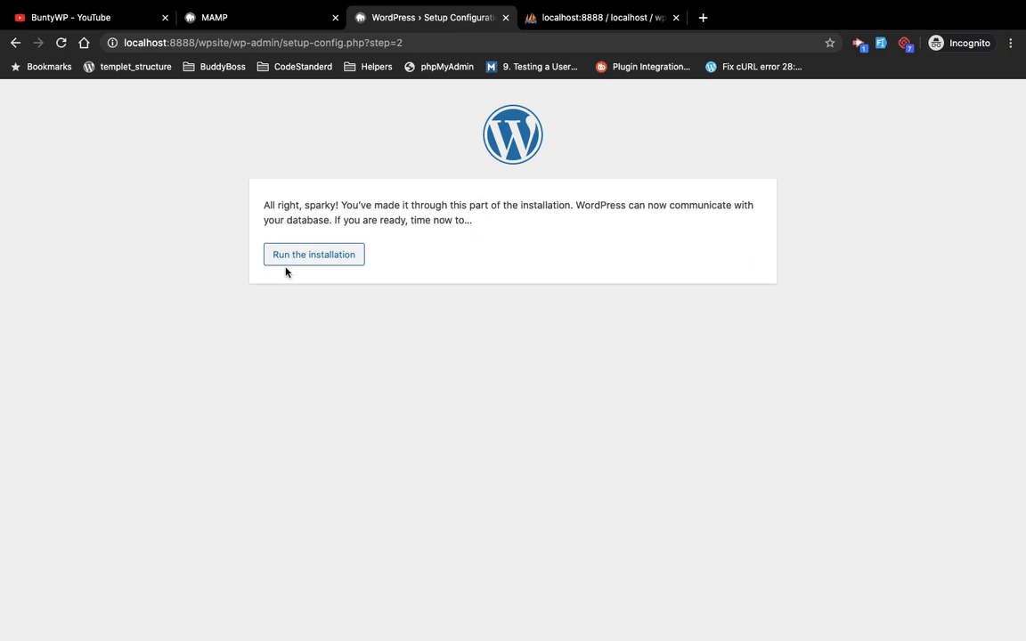
pyautogui.click(313, 254)
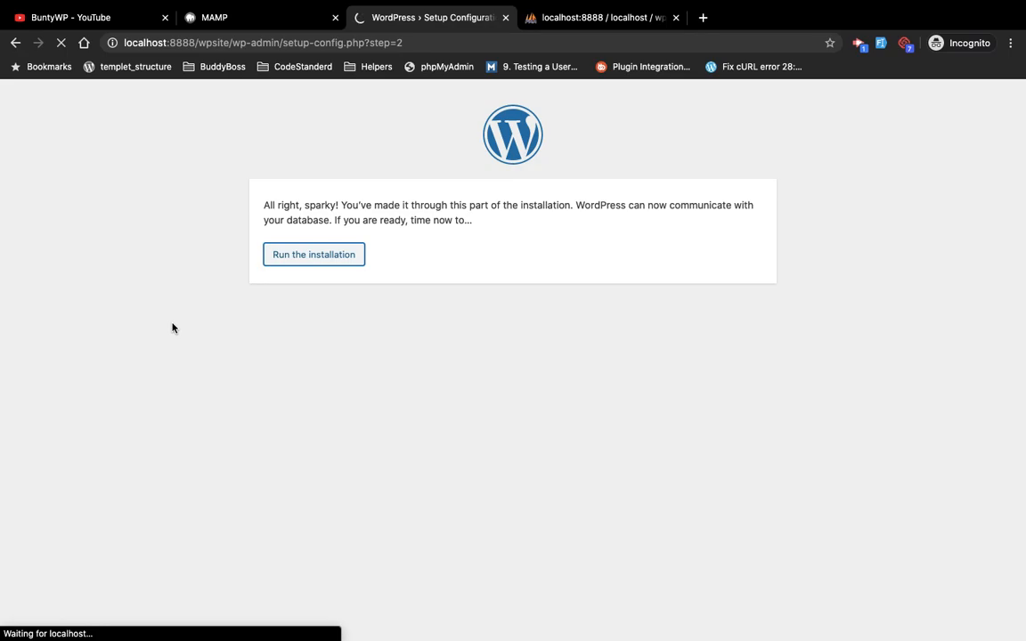
# Enter site title WP Tutorial, username admin, and a confirmed weak password.
pyautogui.click(313, 254)
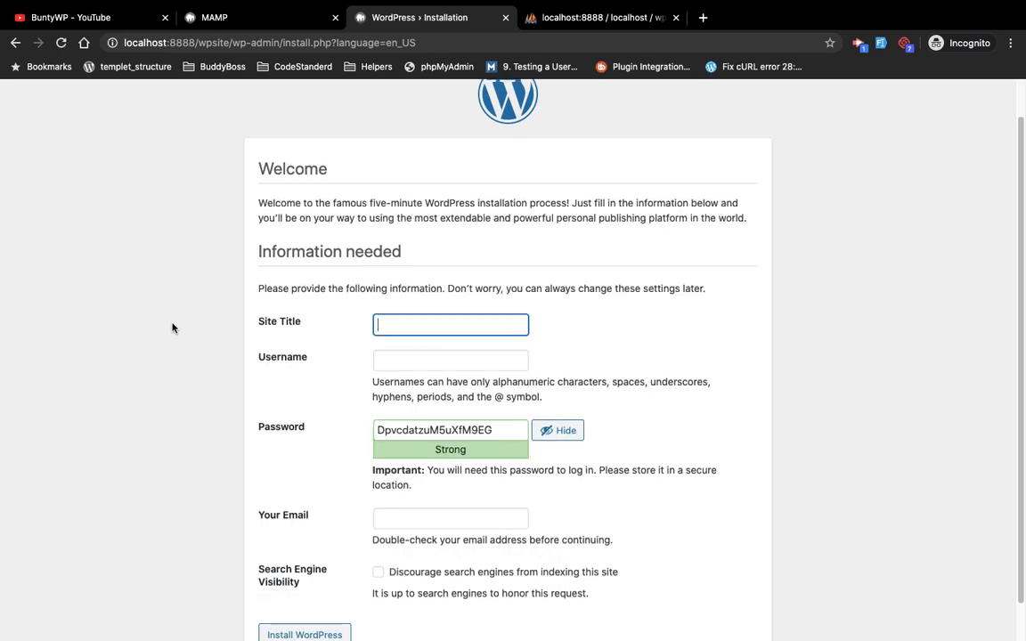
pyautogui.scroll(-3)
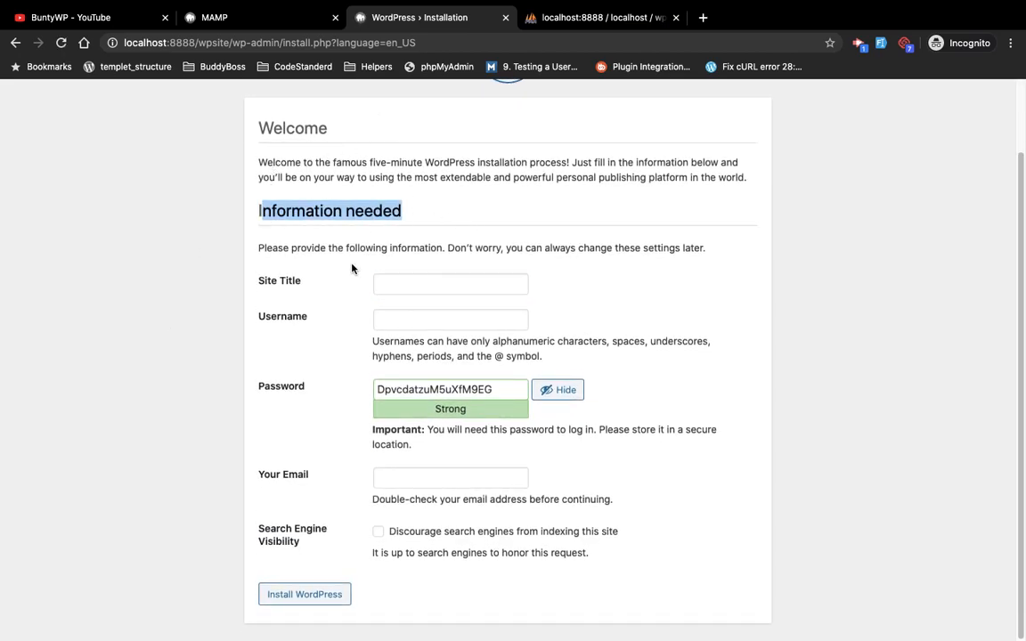
pyautogui.click(451, 284)
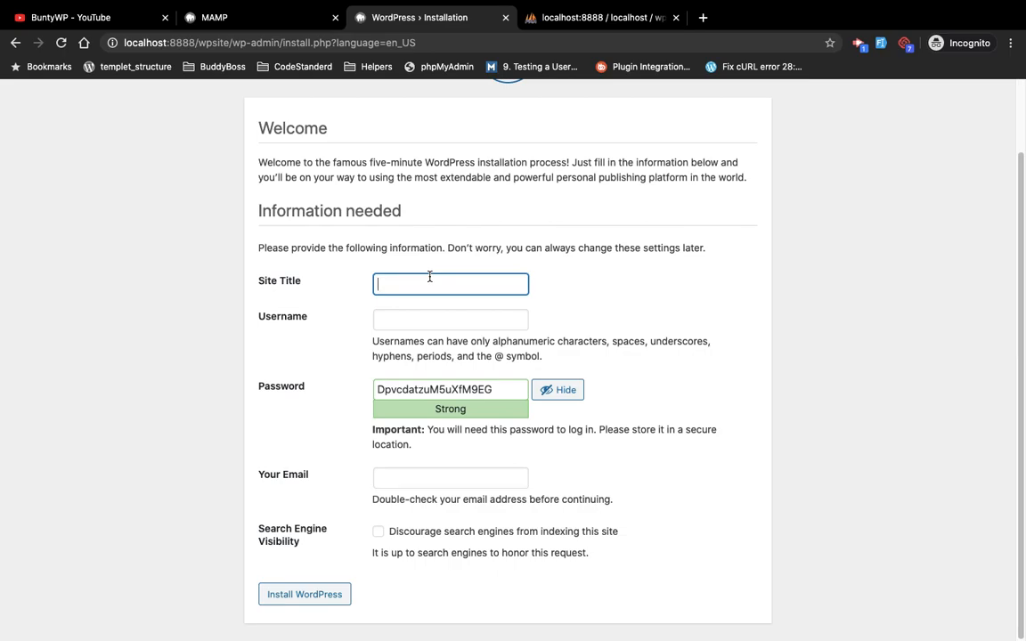
pyautogui.write('WP Tutorial')
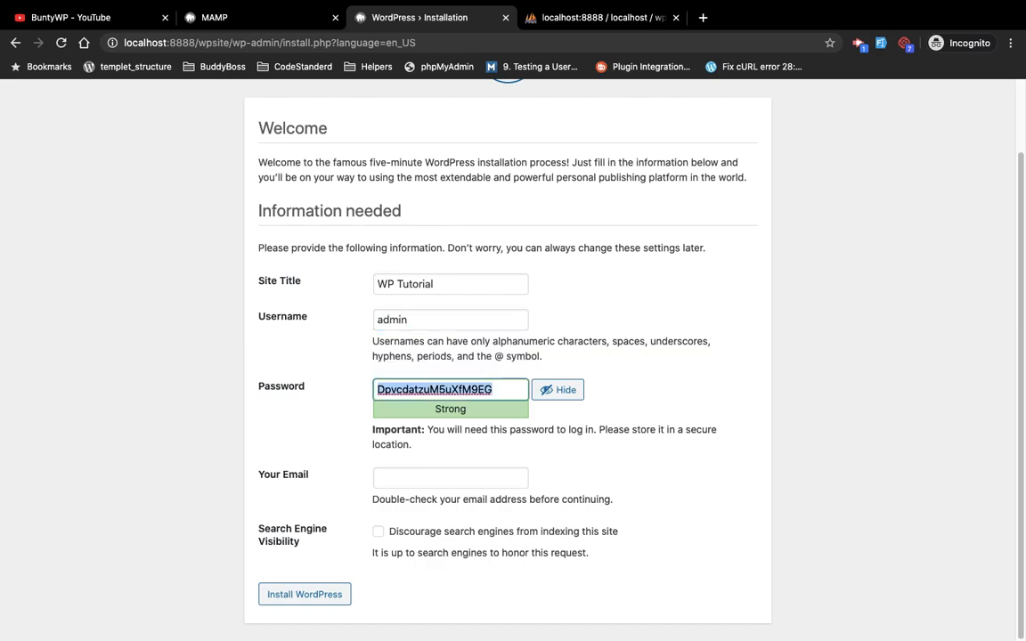
pyautogui.write('admin')
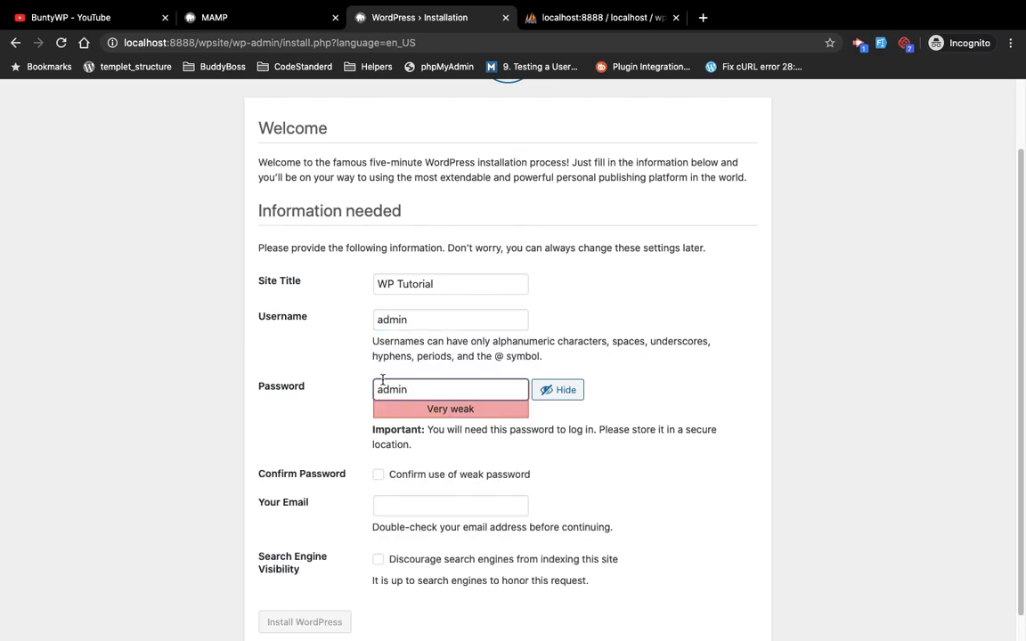
pyautogui.click(374, 445)
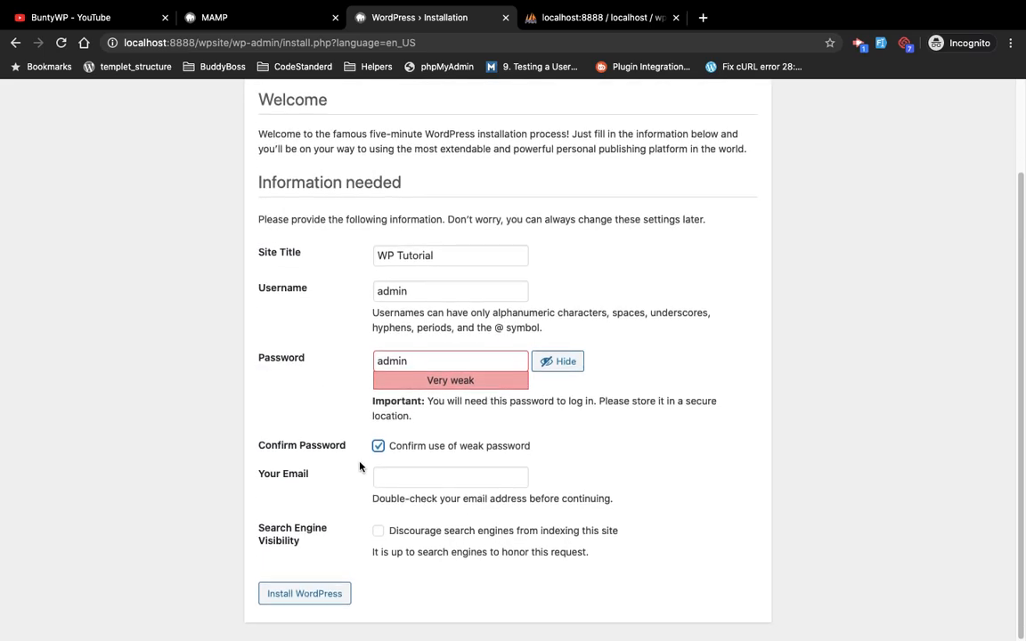
pyautogui.write('admin@test.com')
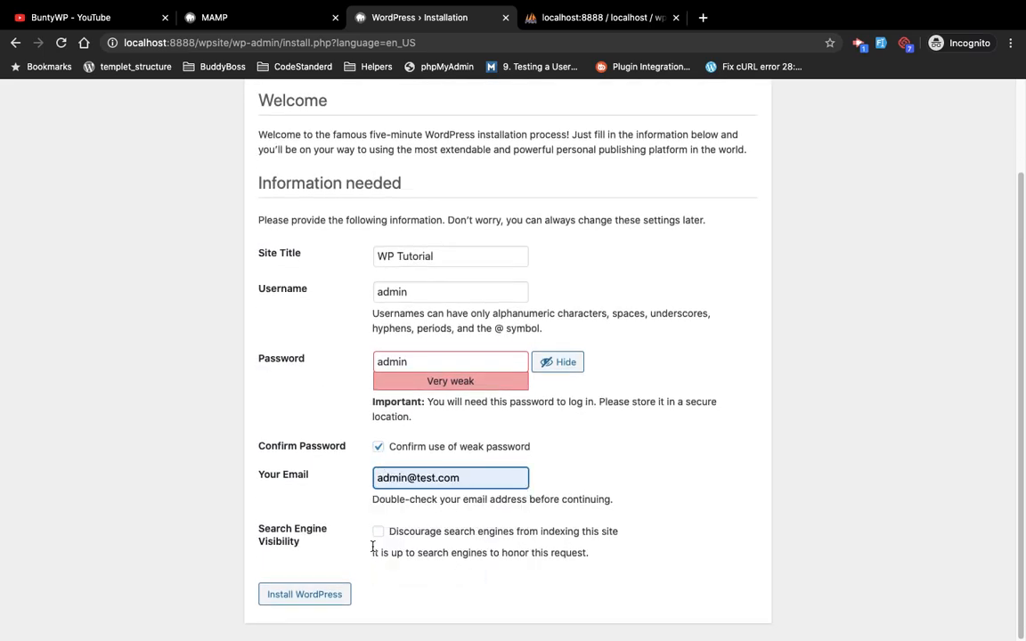
# Tick 'Discourage search engines' and click Install WordPress.
pyautogui.click(375, 531)
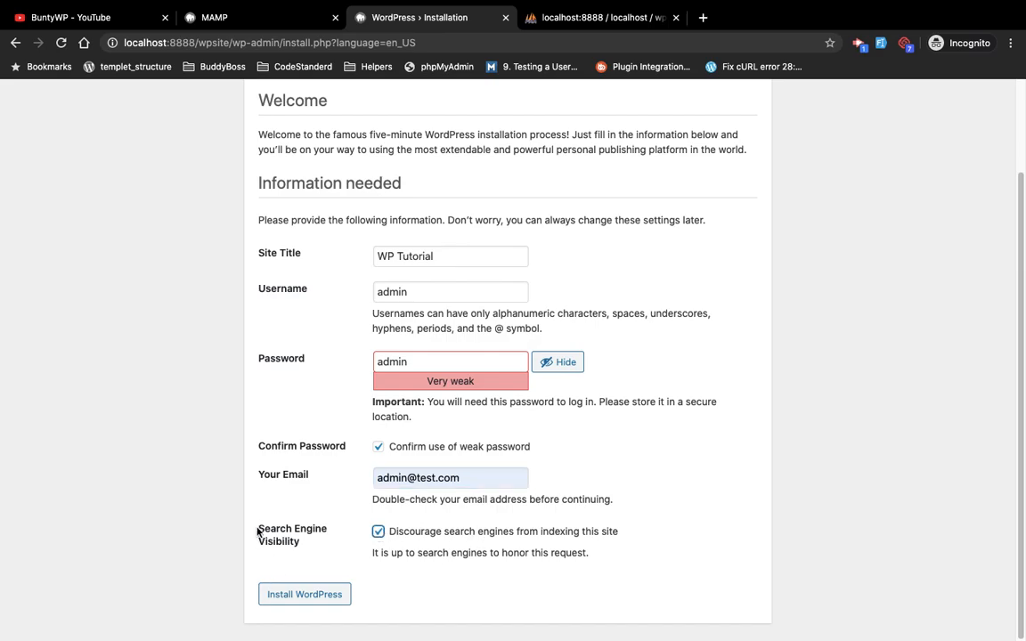
pyautogui.moveTo(177, 134)
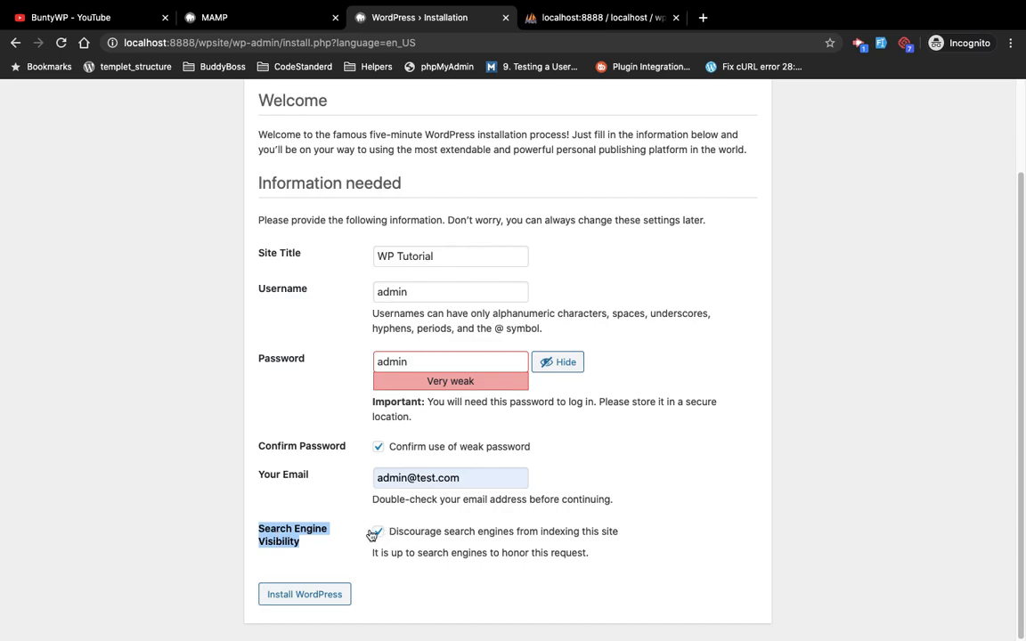
pyautogui.click(375, 531)
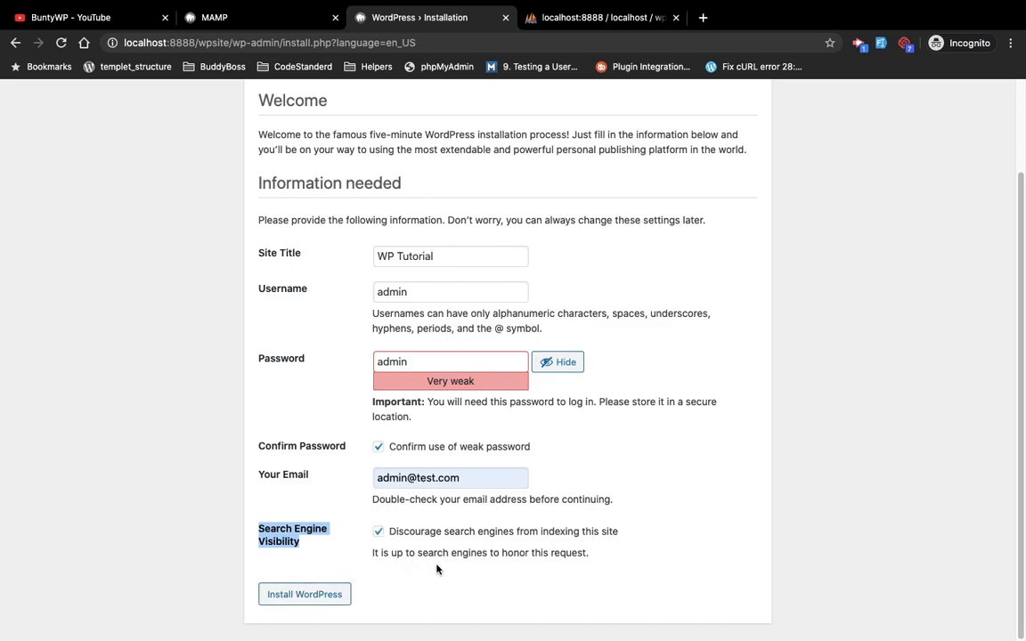
pyautogui.click(304, 594)
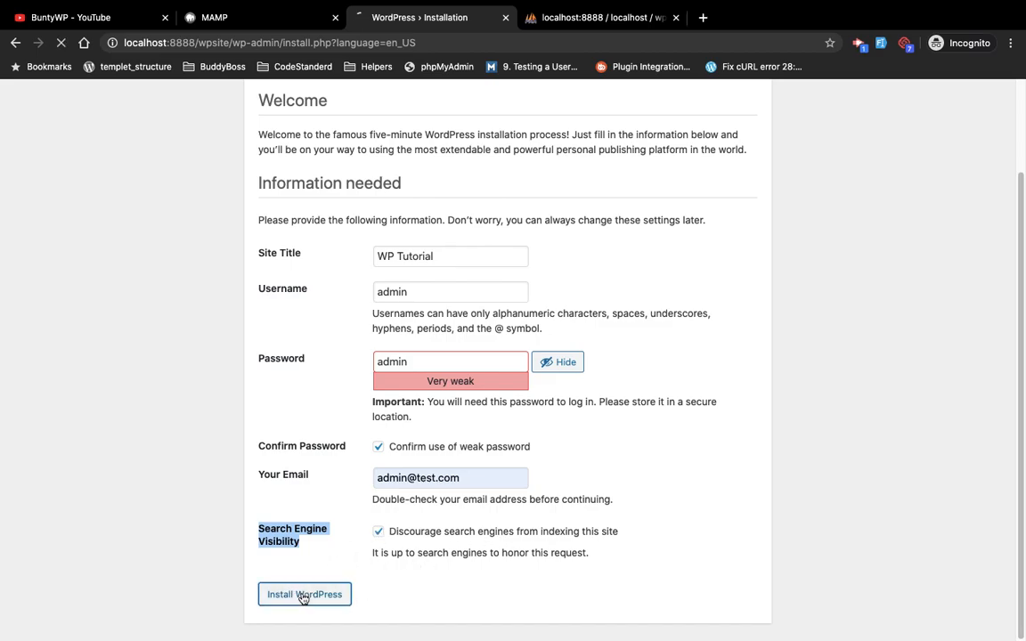
# Continue from the Success! page (username admin) to the login page.
pyautogui.click(304, 594)
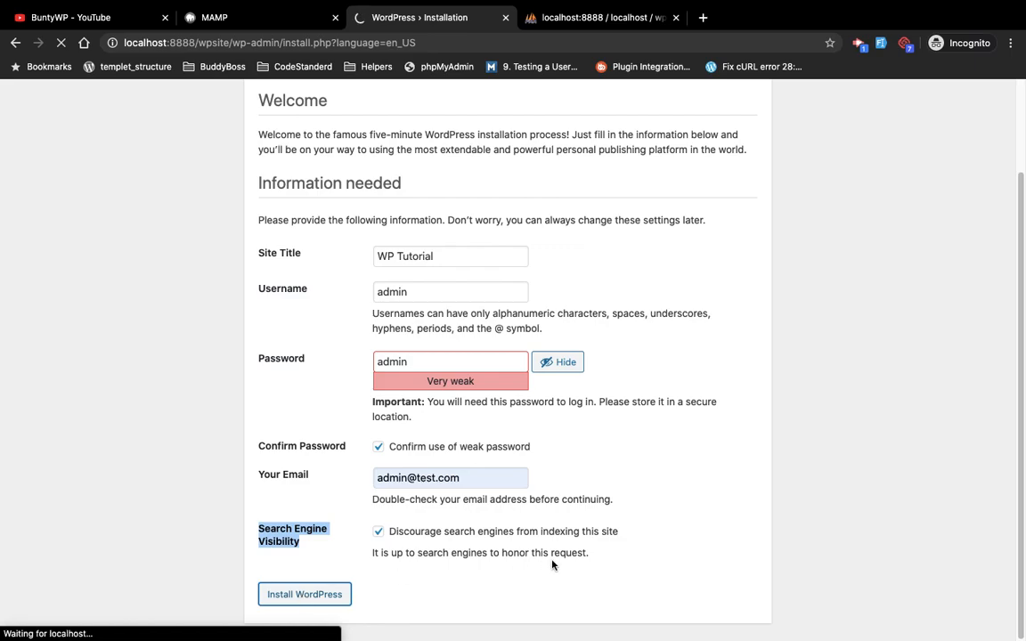
pyautogui.click(304, 594)
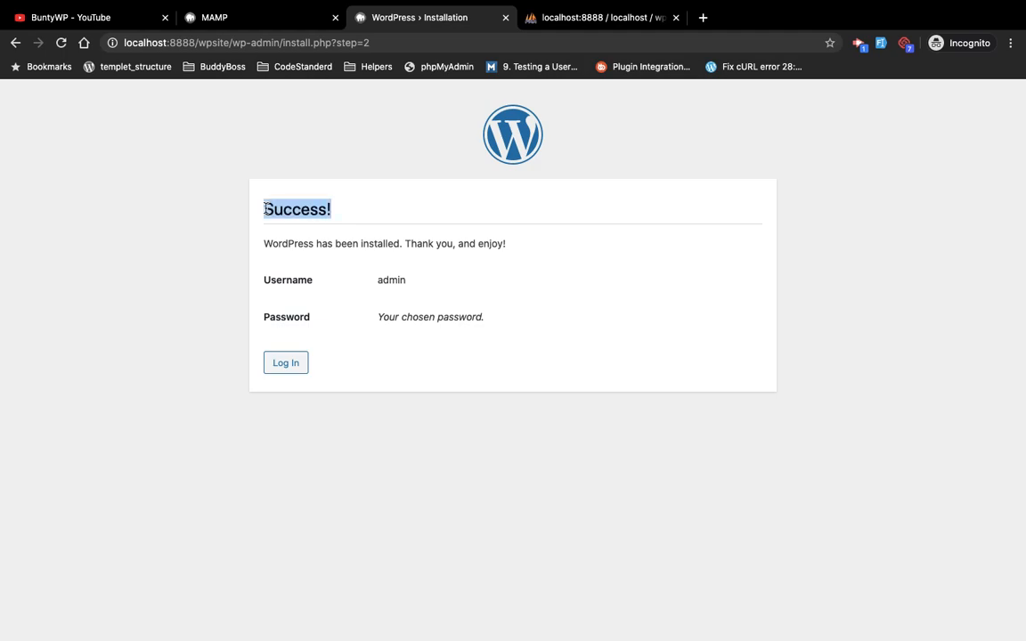
pyautogui.moveTo(406, 300)
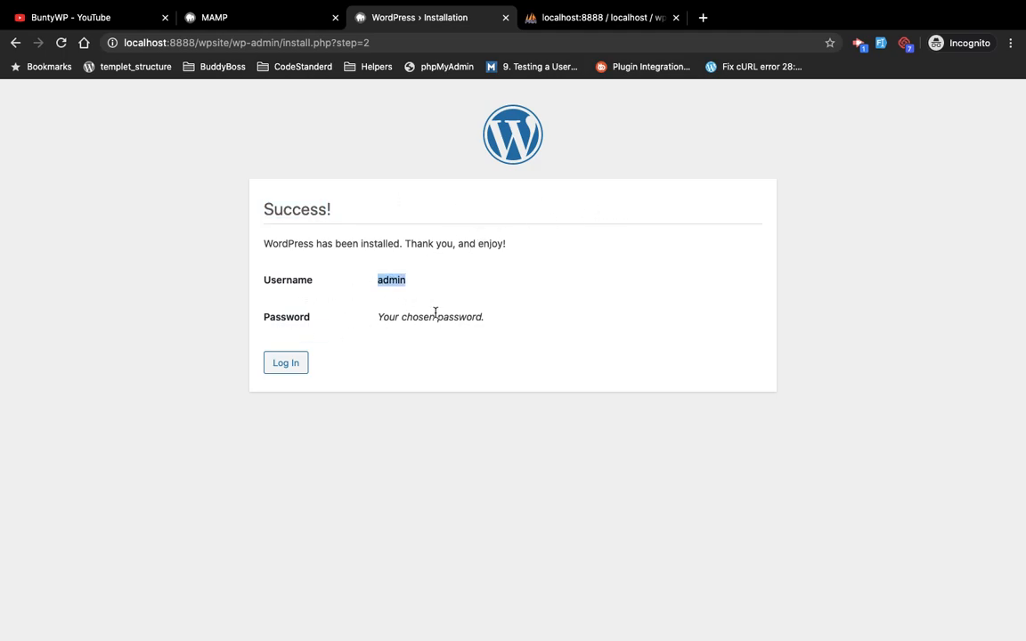
pyautogui.moveTo(397, 258)
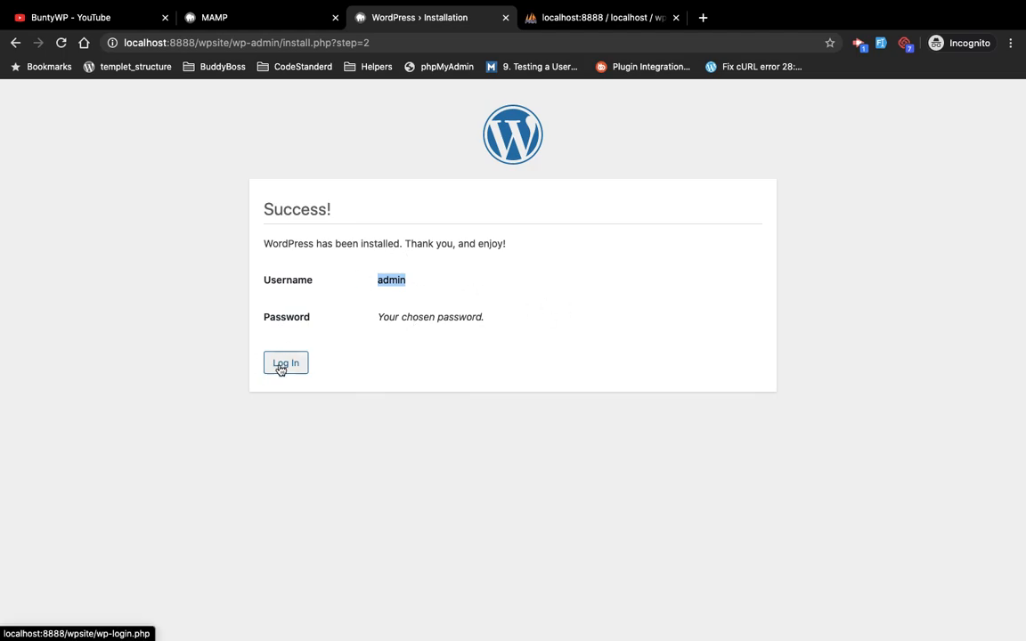
pyautogui.click(285, 362)
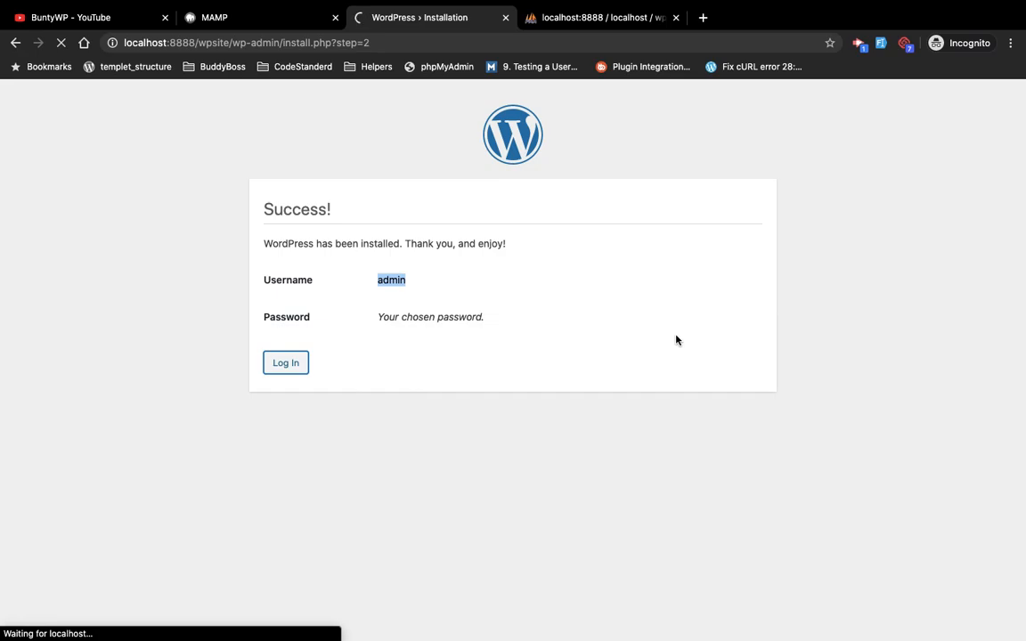
# Log in as admin with the password and Remember Me ticked.
pyautogui.write('a')
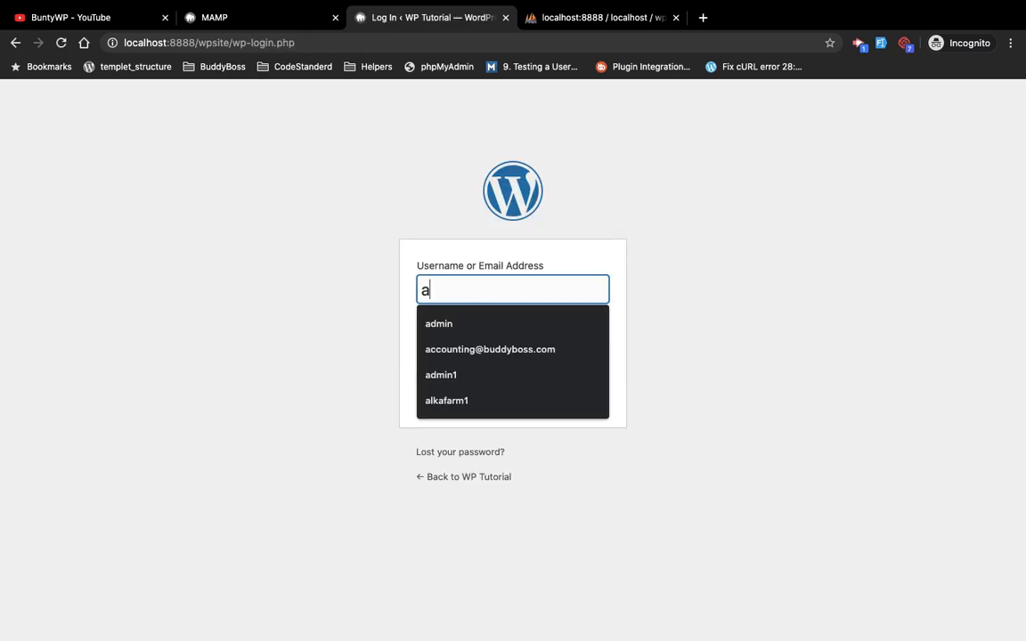
pyautogui.click(439, 323)
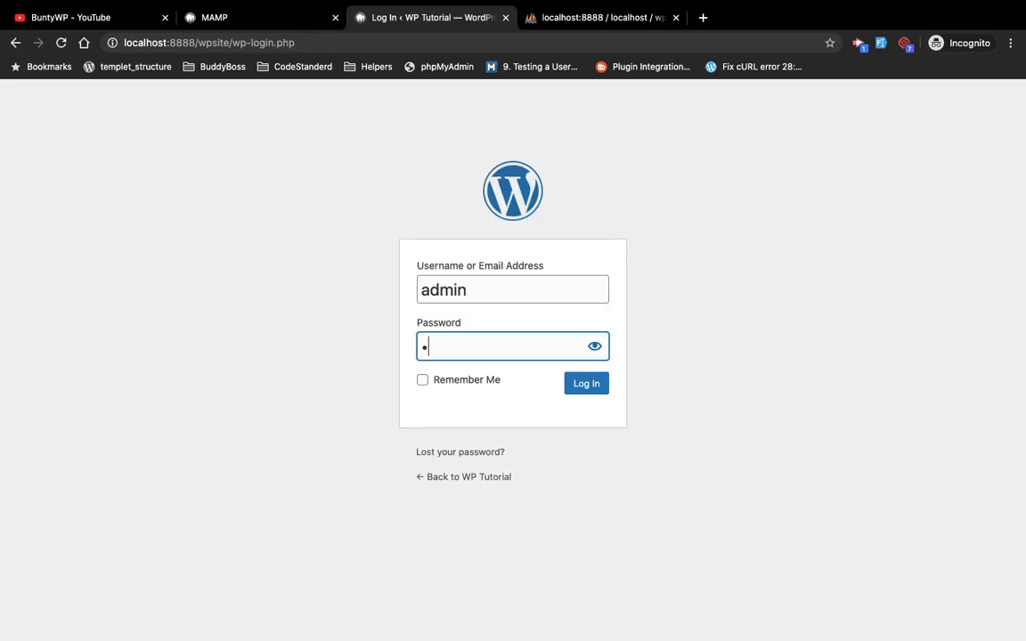
pyautogui.press('Backspace')
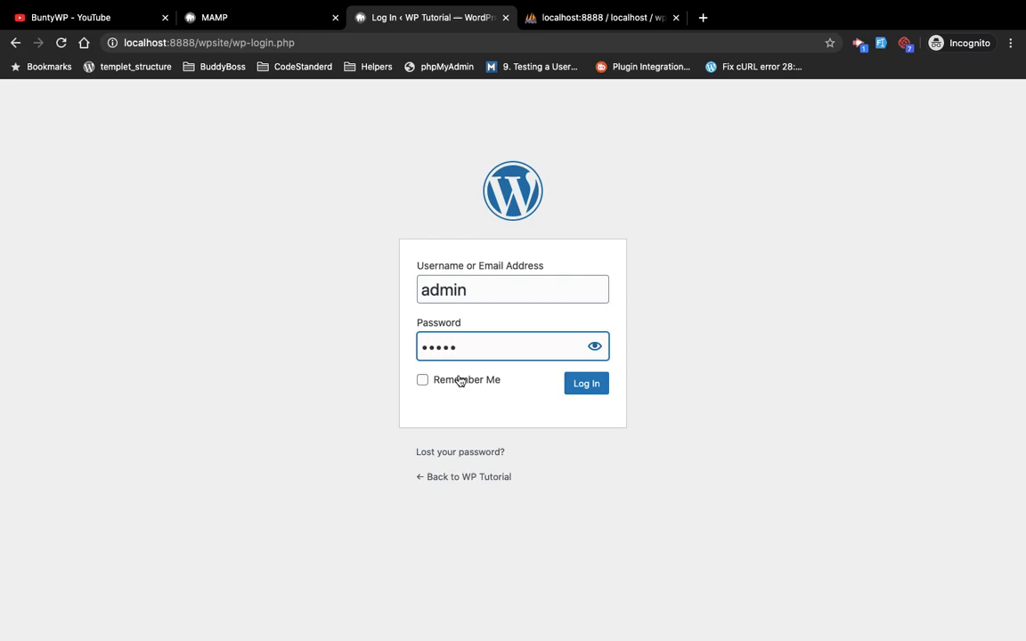
pyautogui.click(586, 383)
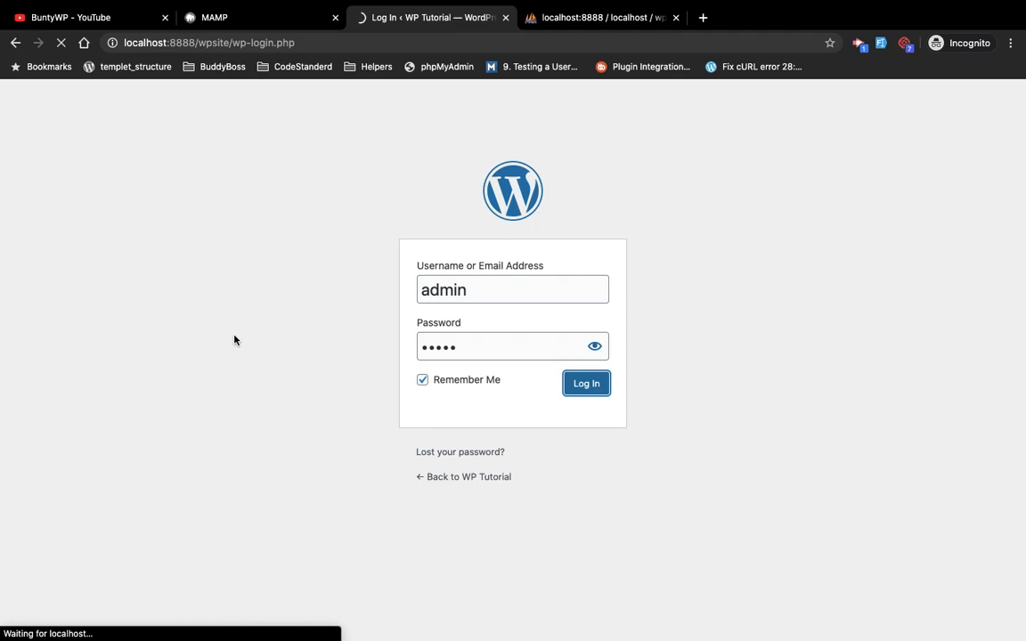
pyautogui.click(586, 383)
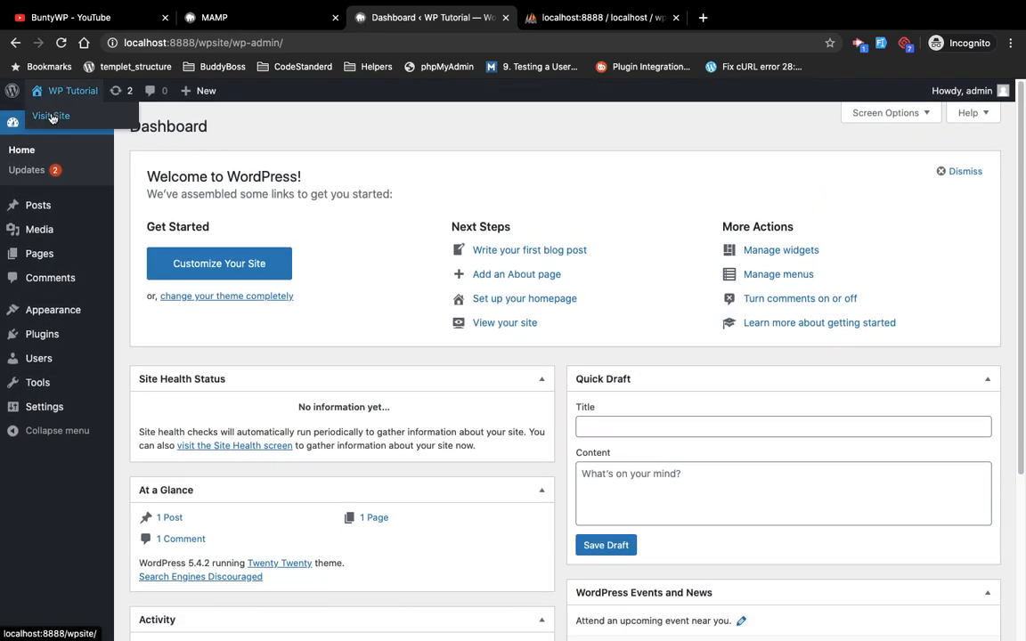
# Open the WP Tutorial front end via Visit Site to see Hello world!
pyautogui.click(51, 115)
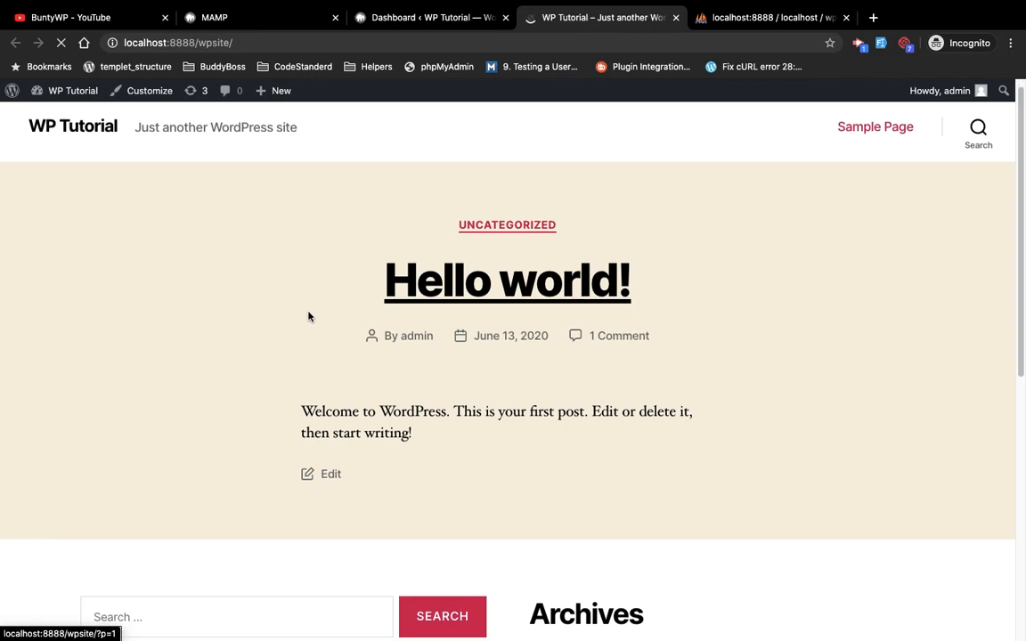